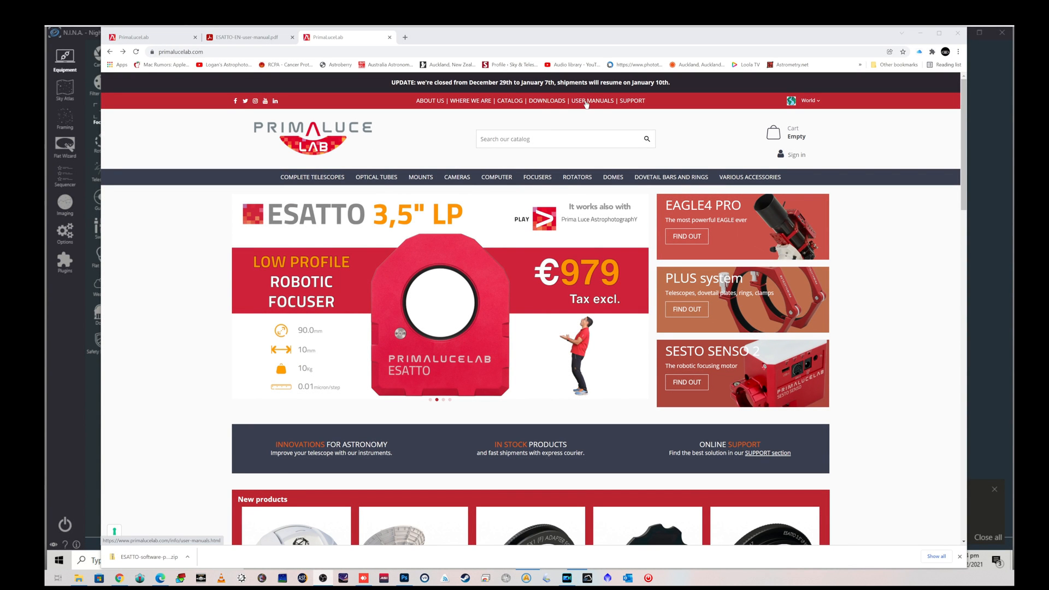
- Open the ESATTO user manual and page to component identification and technical specifications
{"action": "left_click", "coordinate": [592, 100]}
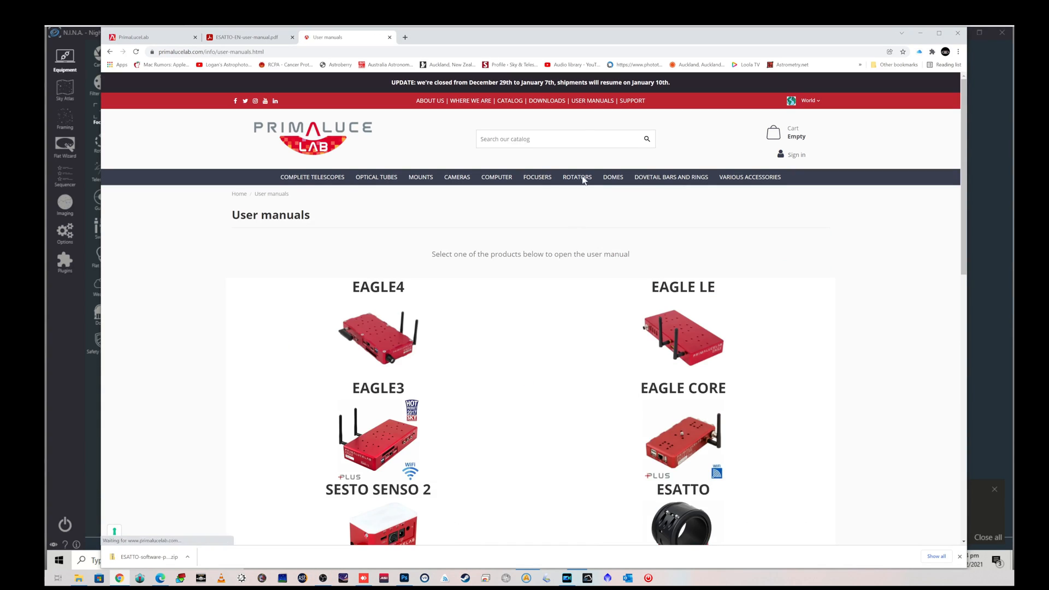
{"action": "scroll", "scroll_direction": "down", "scroll_amount": 3}
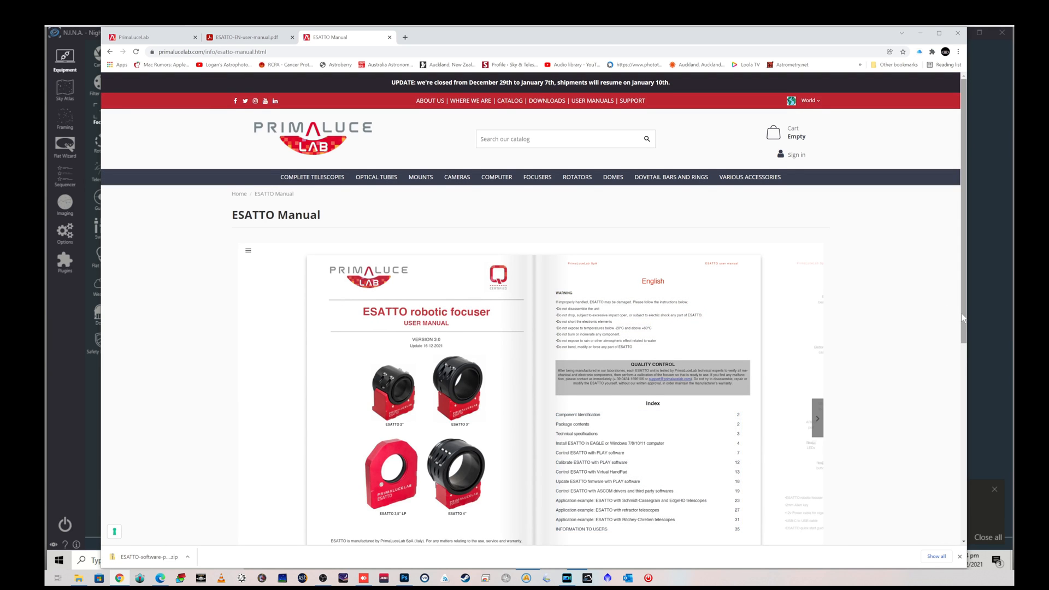
{"action": "scroll", "scroll_direction": "down", "scroll_amount": 3}
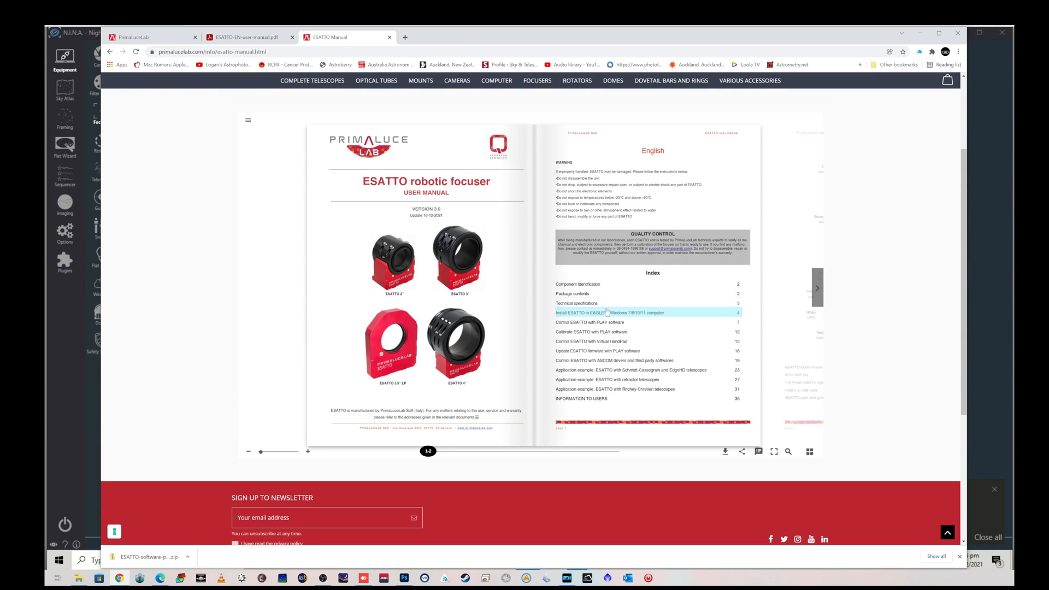
{"action": "left_click", "coordinate": [816, 287]}
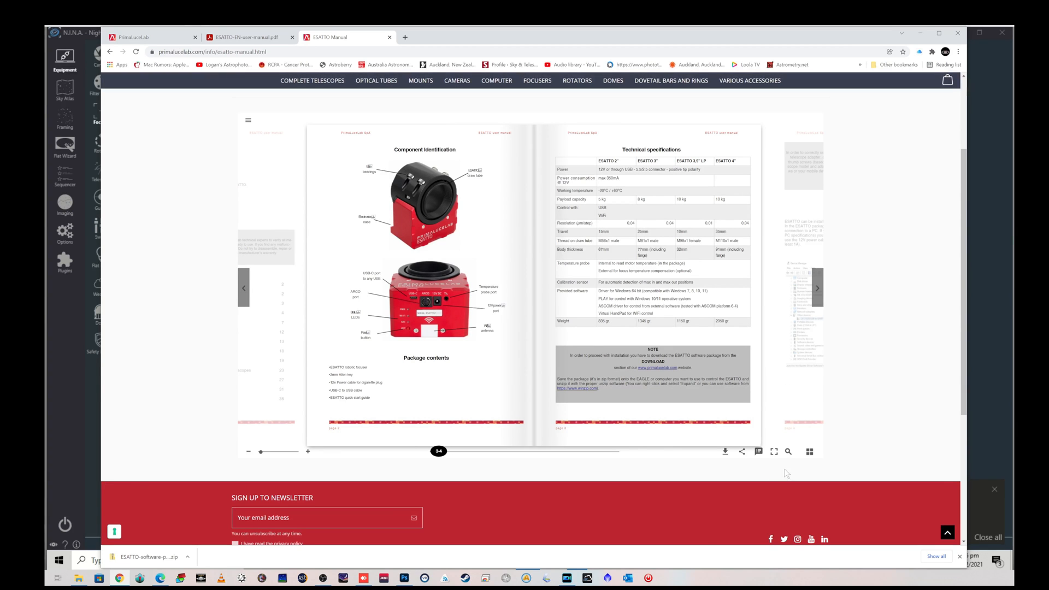
{"action": "left_click", "coordinate": [773, 451]}
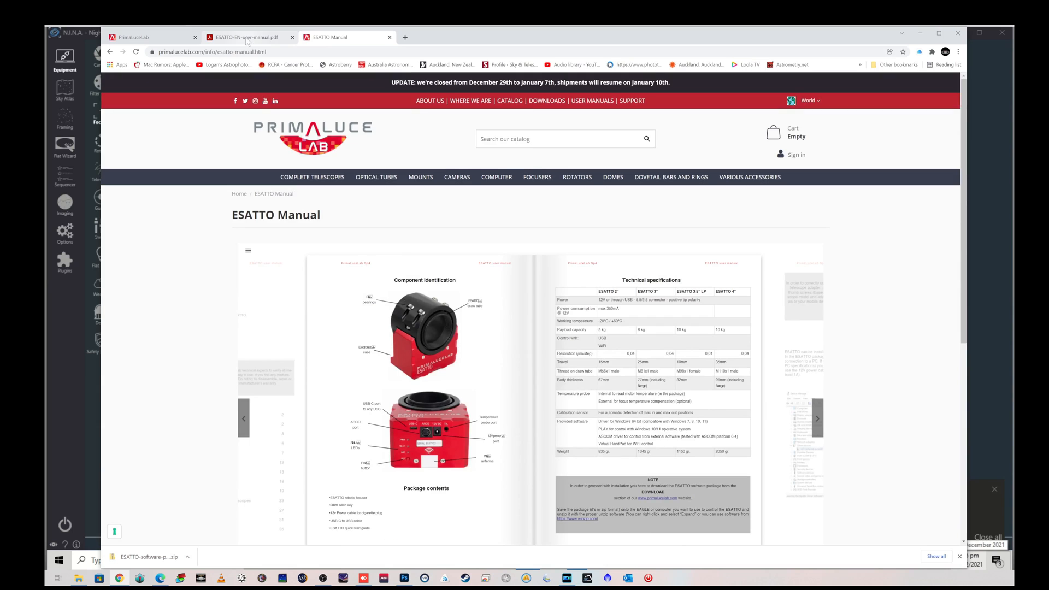
- Show page 3 of the ESATTO PDF with the labelled ports, LEDs and reset button
{"action": "left_click", "coordinate": [248, 36]}
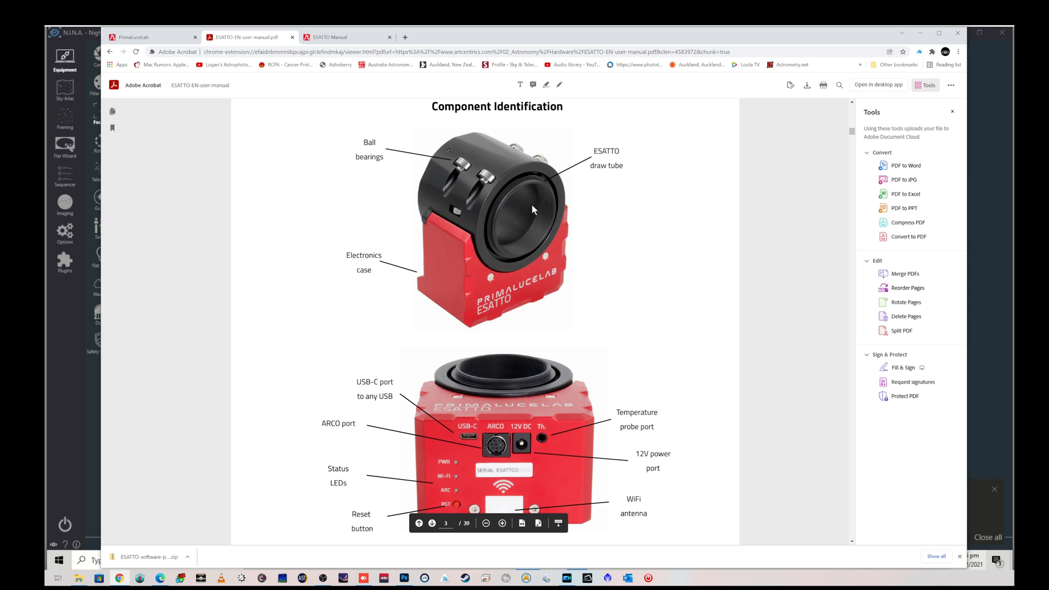
{"action": "mouse_move", "coordinate": [490, 203]}
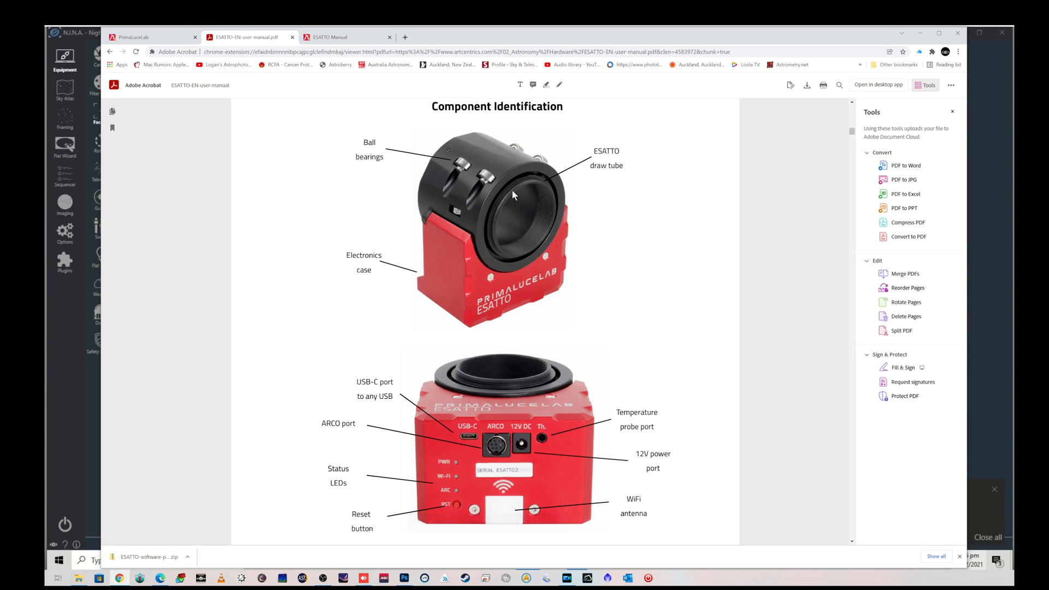
{"action": "scroll", "scroll_direction": "down", "scroll_amount": 3}
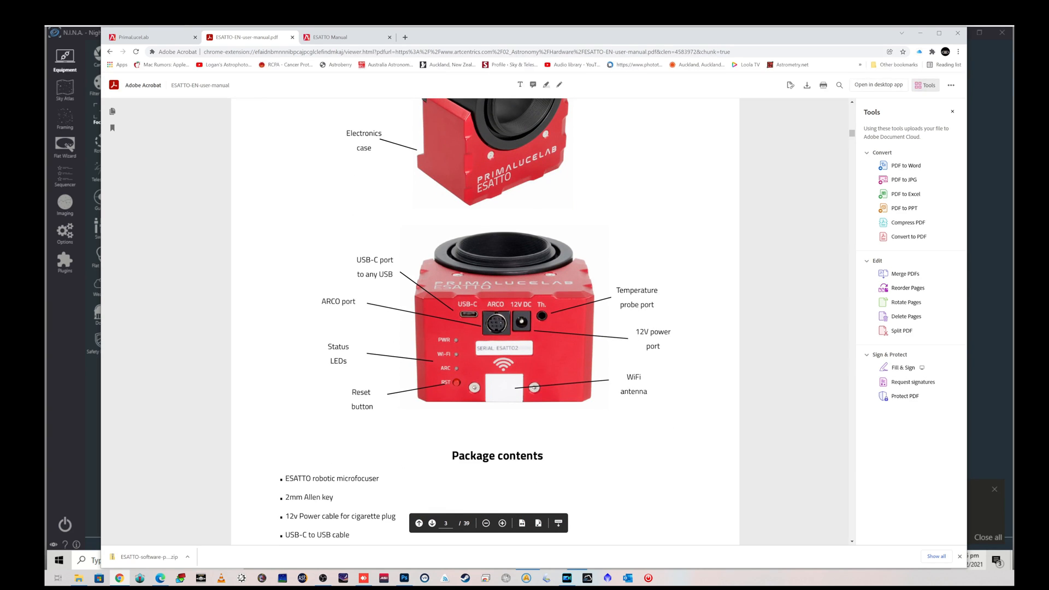
{"action": "mouse_move", "coordinate": [391, 280]}
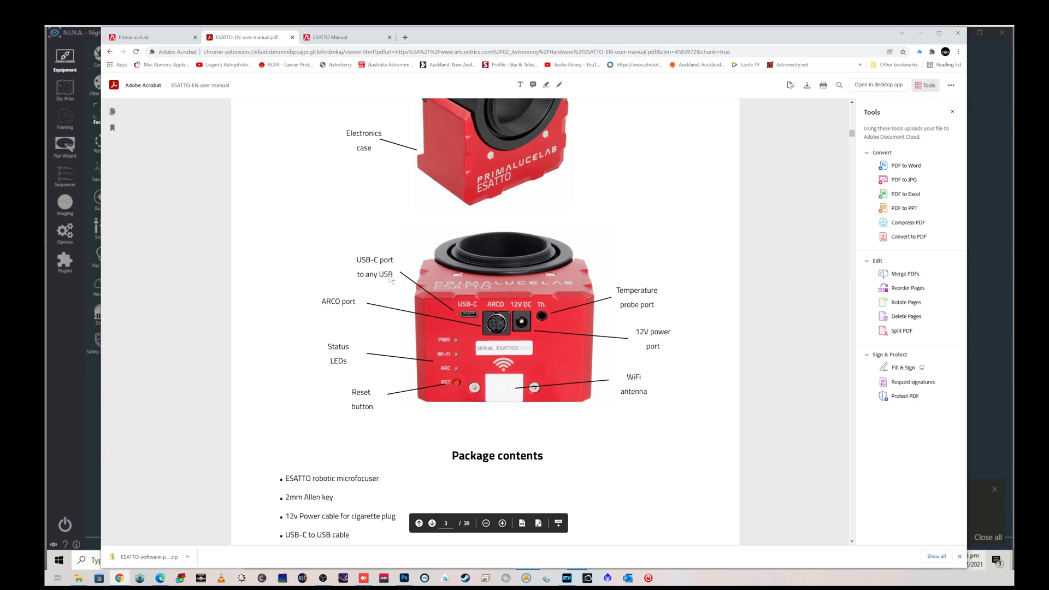
{"action": "mouse_move", "coordinate": [500, 322]}
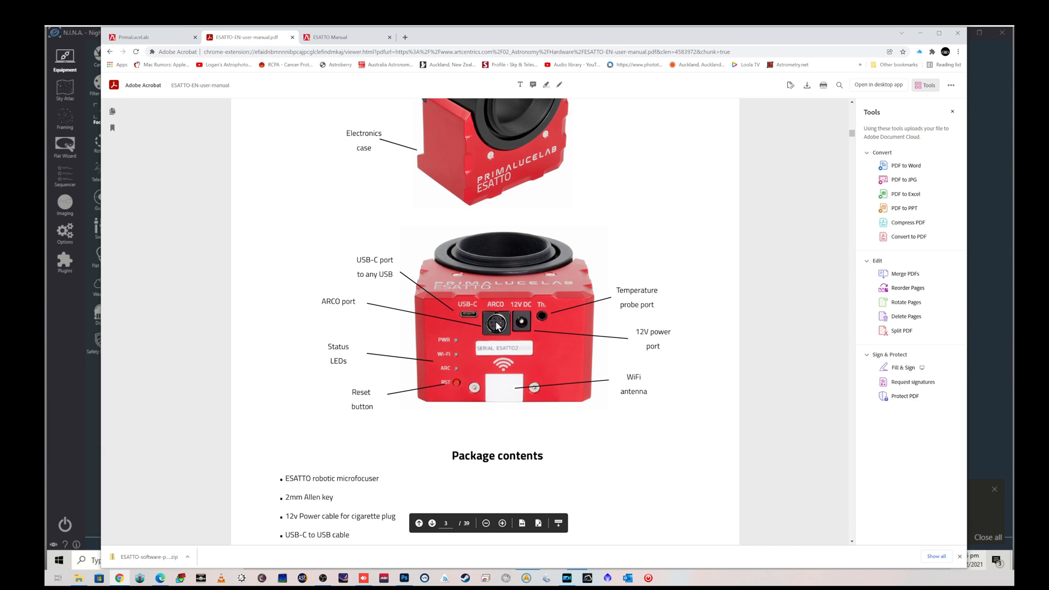
{"action": "mouse_move", "coordinate": [535, 256]}
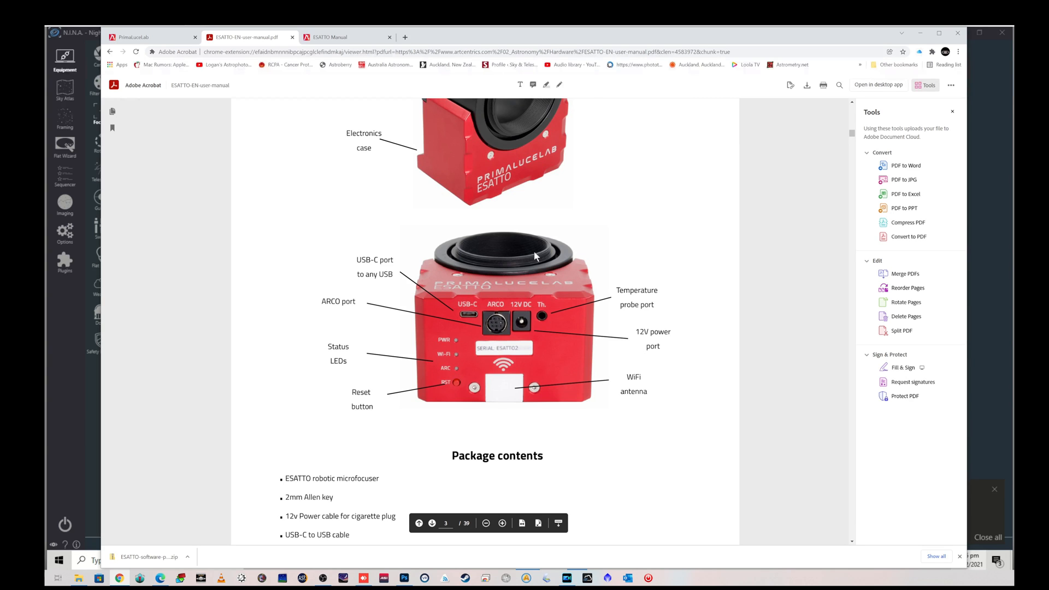
{"action": "mouse_move", "coordinate": [518, 274]}
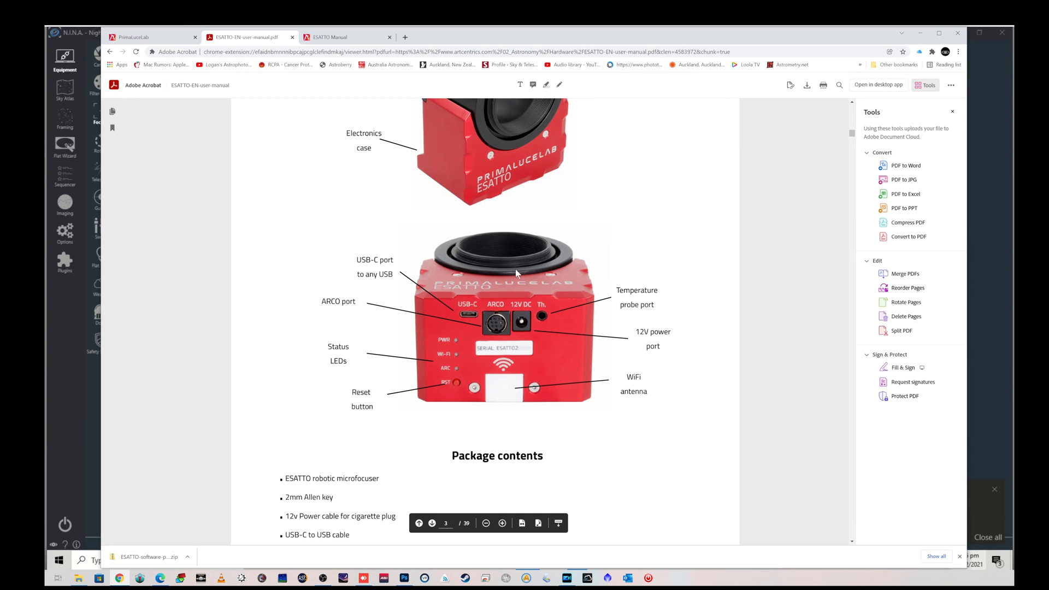
{"action": "mouse_move", "coordinate": [507, 296]}
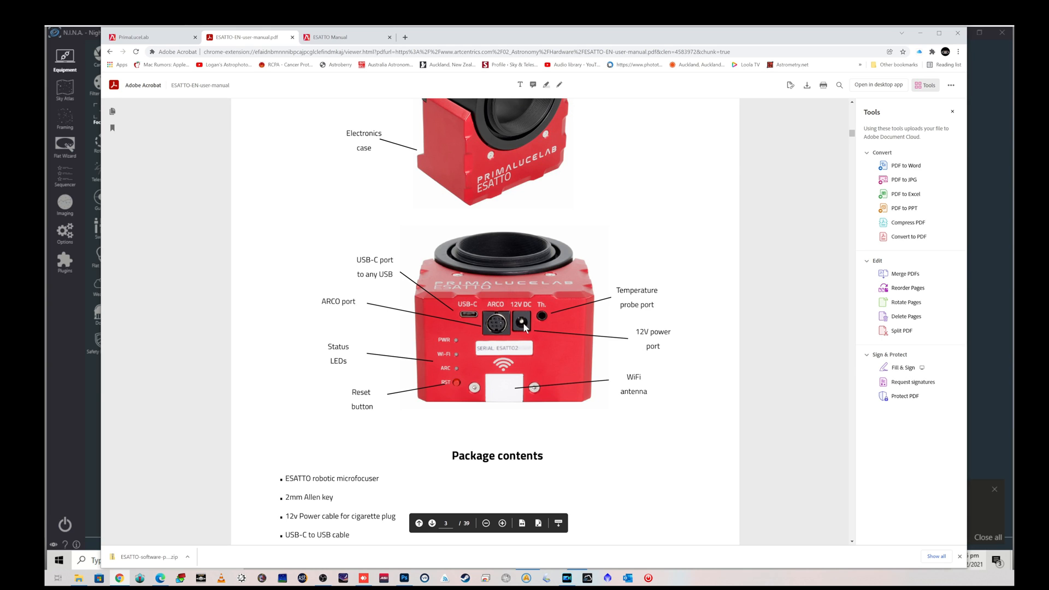
{"action": "mouse_move", "coordinate": [607, 346]}
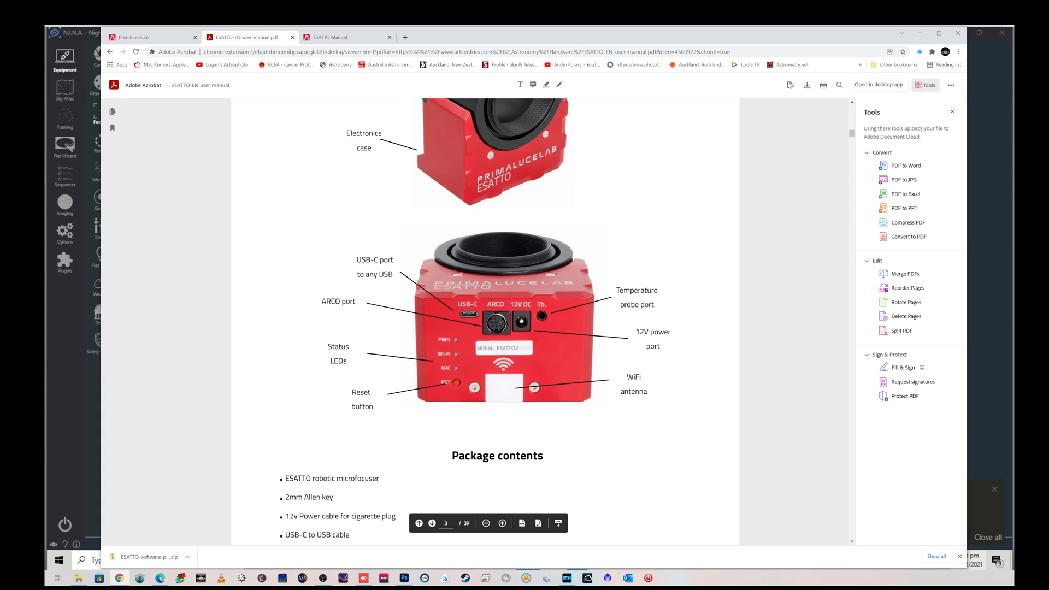
{"action": "mouse_move", "coordinate": [540, 319]}
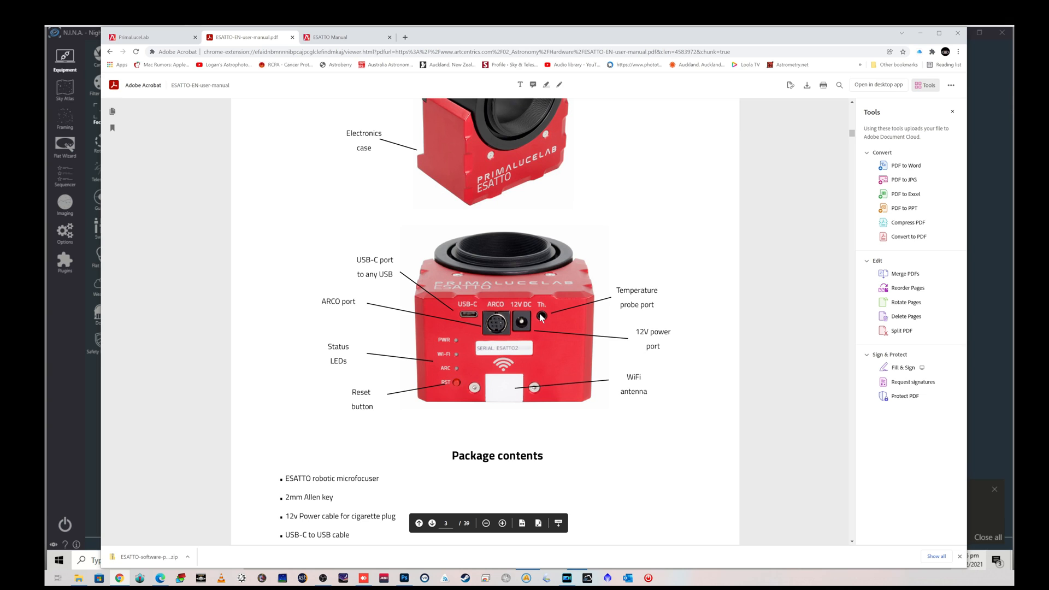
{"action": "mouse_move", "coordinate": [521, 351]}
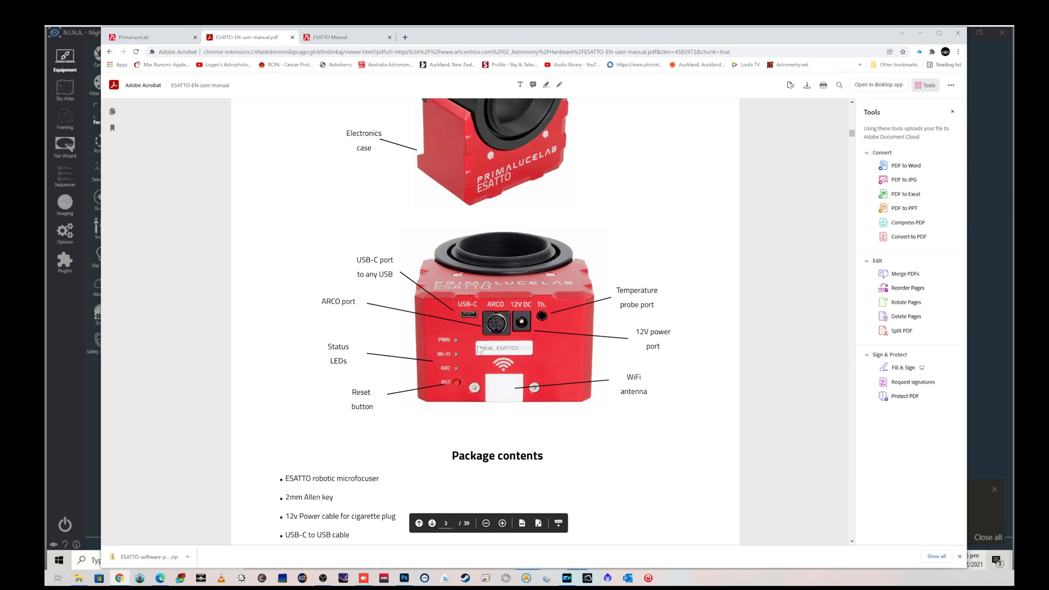
{"action": "mouse_move", "coordinate": [554, 341]}
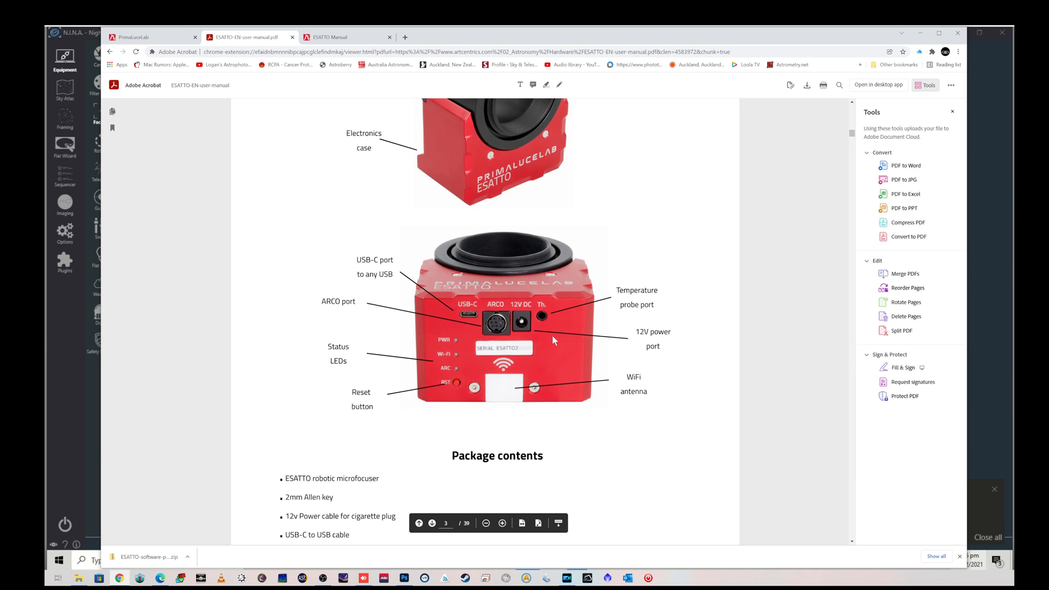
{"action": "mouse_move", "coordinate": [646, 286]}
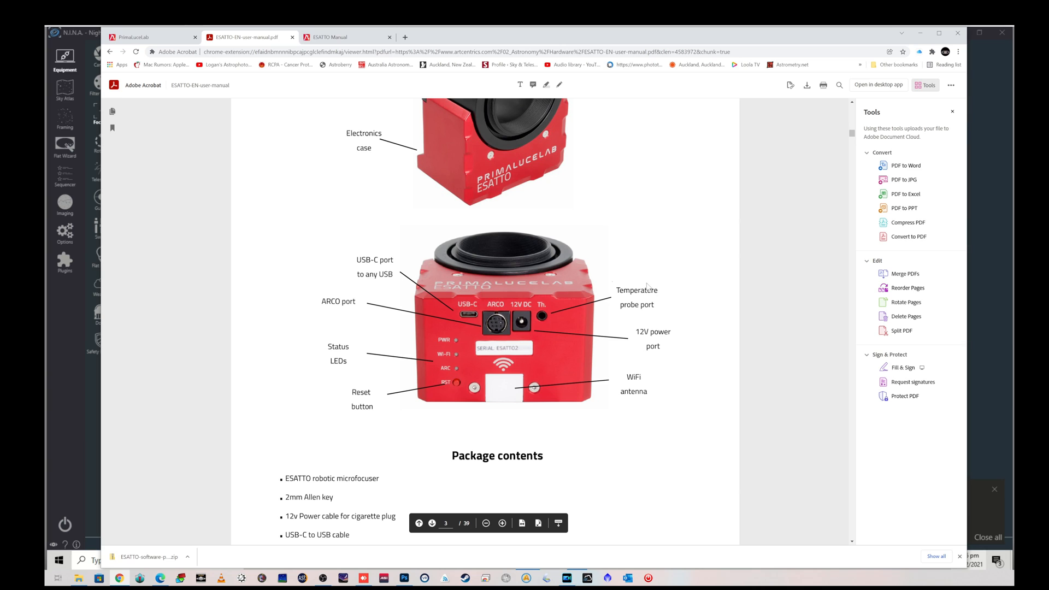
{"action": "mouse_move", "coordinate": [598, 286]}
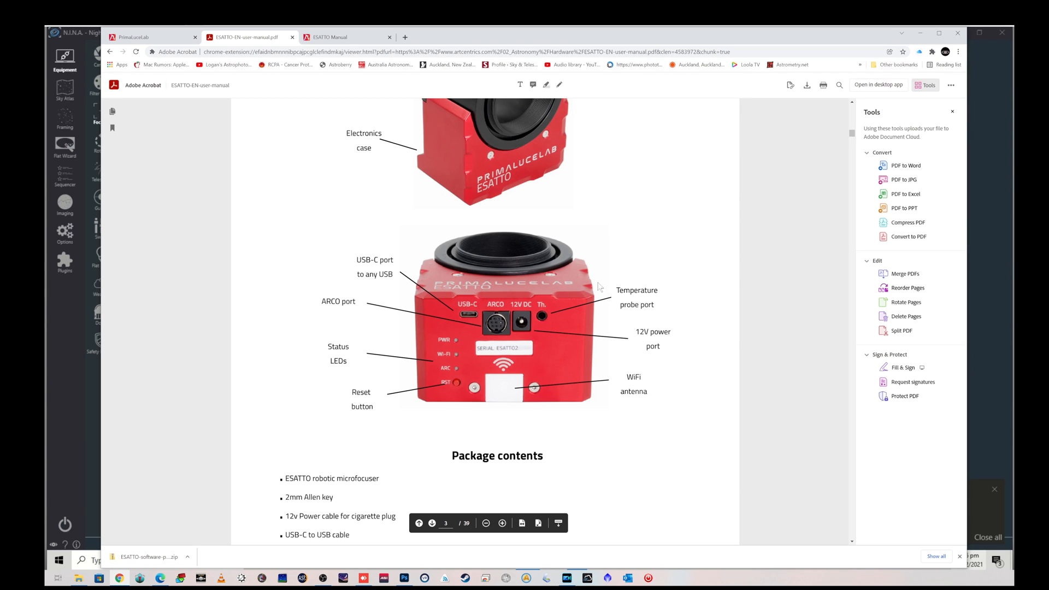
{"action": "mouse_move", "coordinate": [604, 316]}
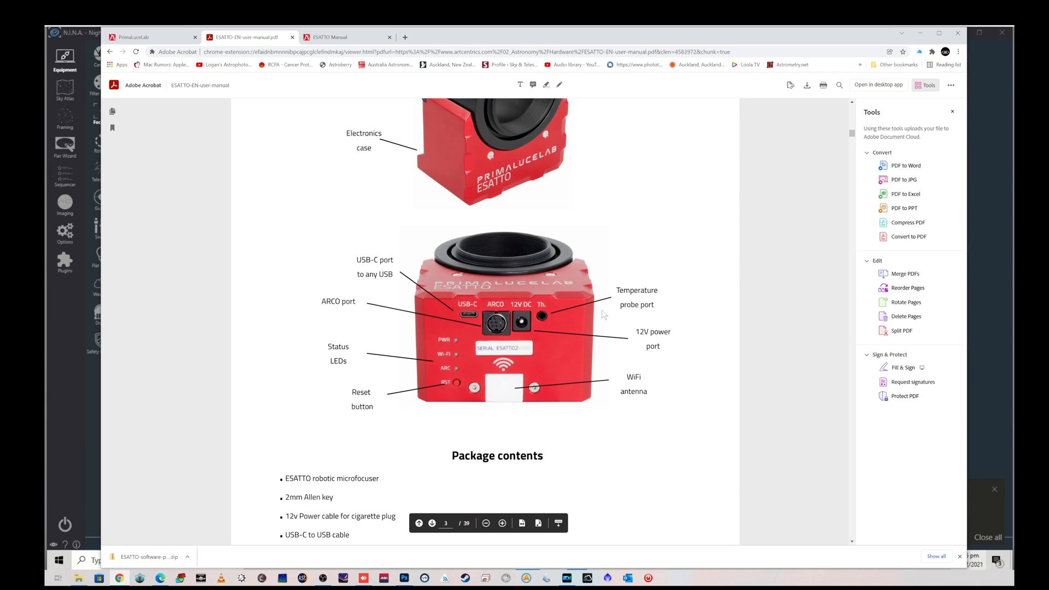
{"action": "mouse_move", "coordinate": [507, 401]}
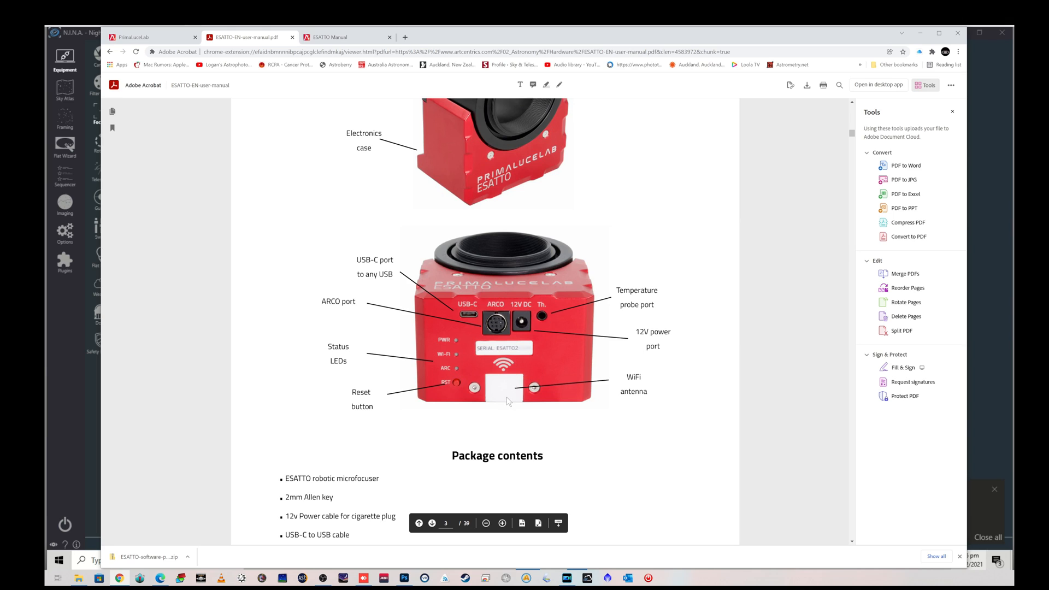
{"action": "mouse_move", "coordinate": [507, 387]}
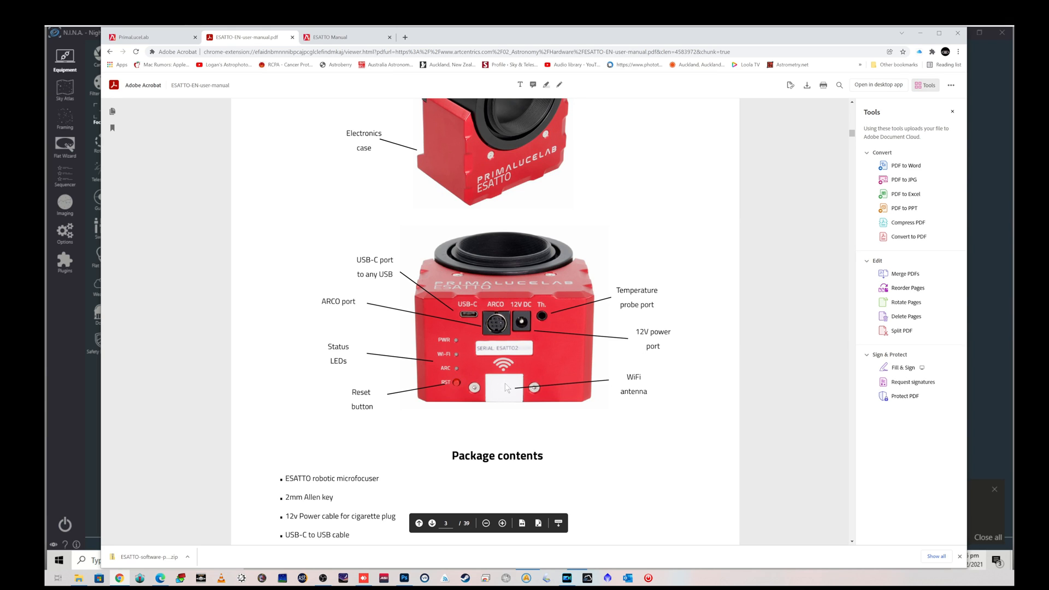
{"action": "mouse_move", "coordinate": [455, 386]}
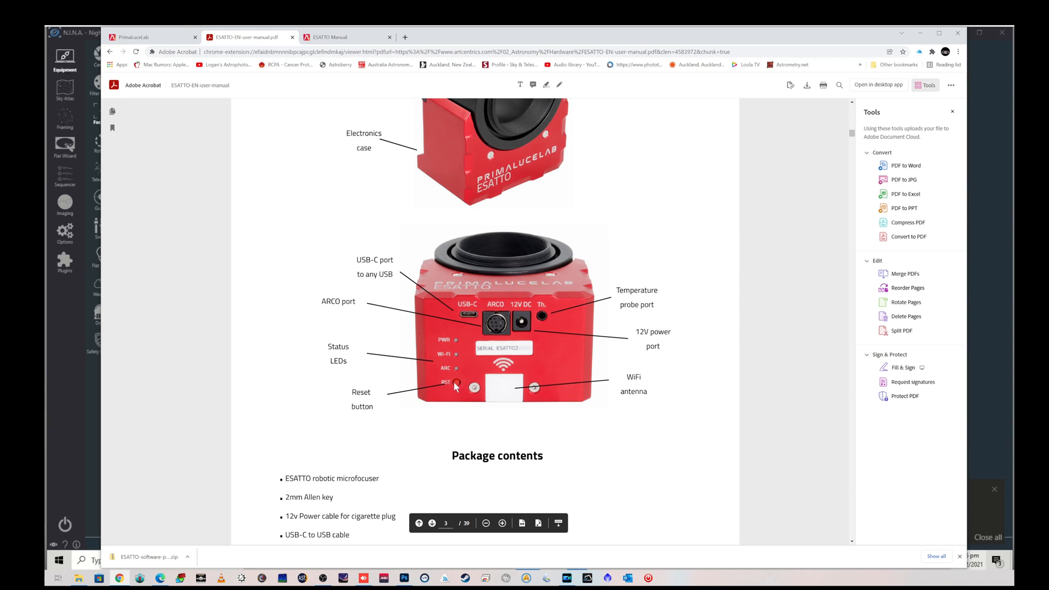
{"action": "mouse_move", "coordinate": [349, 361]}
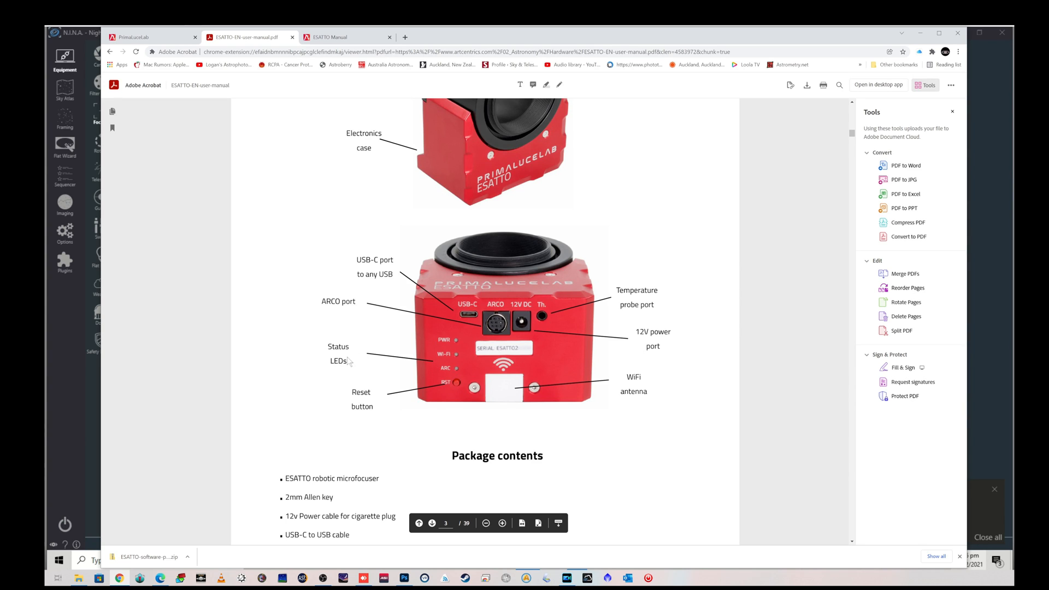
{"action": "mouse_move", "coordinate": [460, 352]}
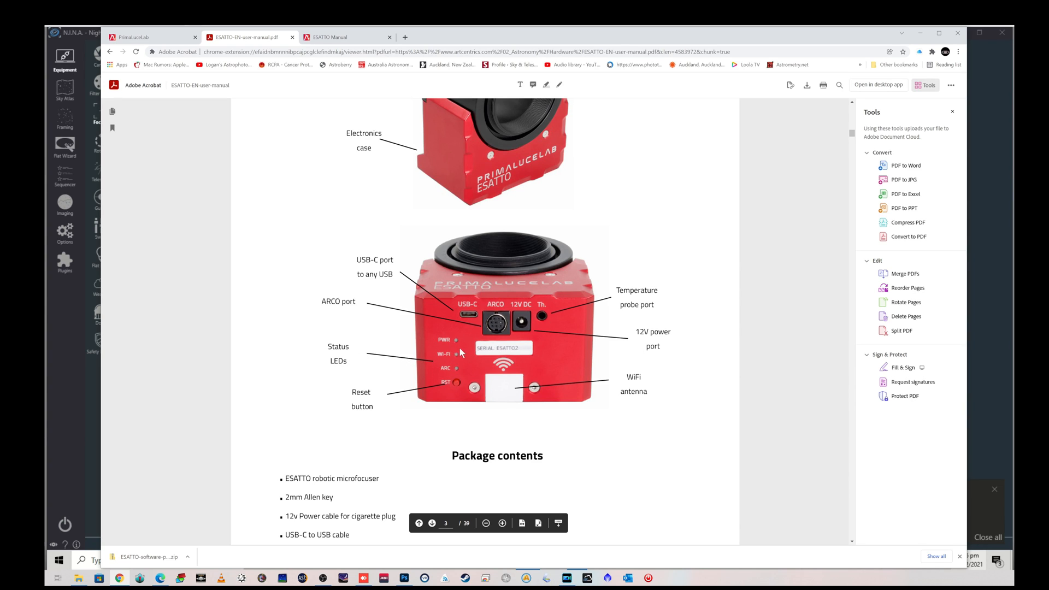
{"action": "mouse_move", "coordinate": [440, 343]}
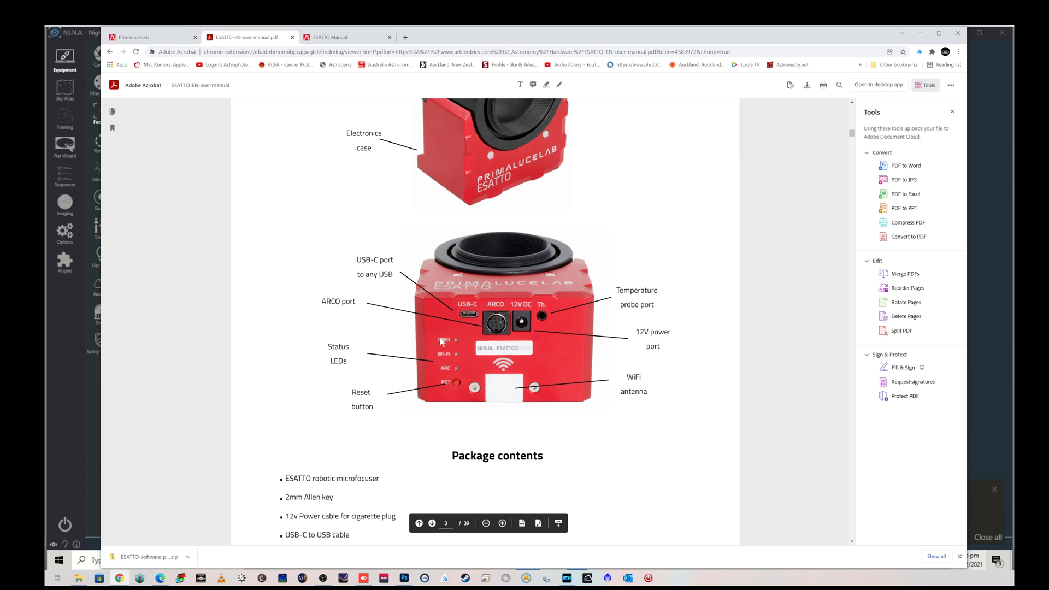
- Scroll past the specifications table and follow the primalucelab.com/astronomy/downloads link
{"action": "scroll", "scroll_direction": "down", "scroll_amount": 3}
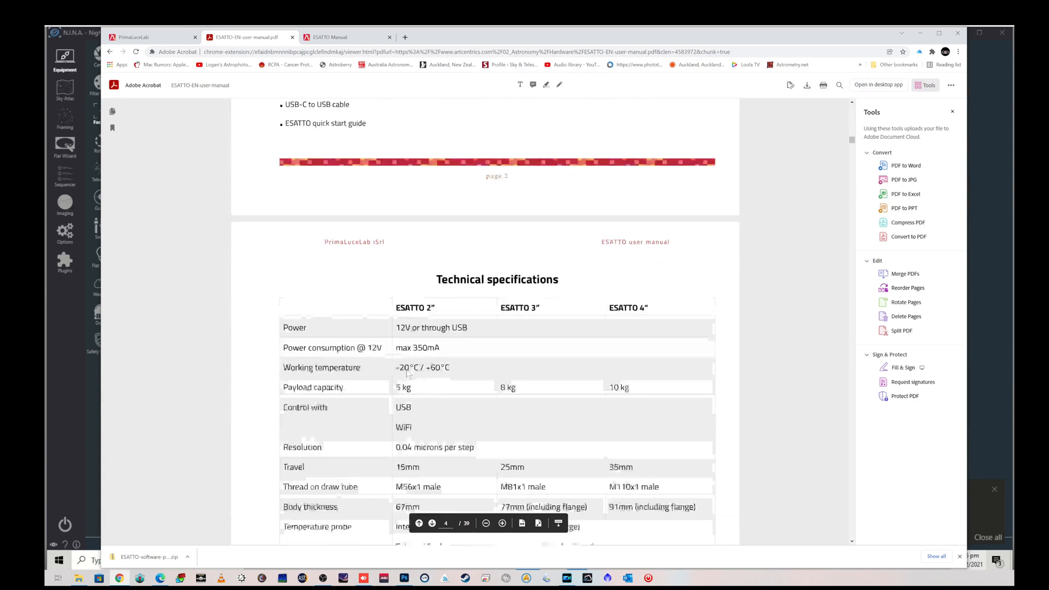
{"action": "scroll", "scroll_direction": "down", "scroll_amount": 3}
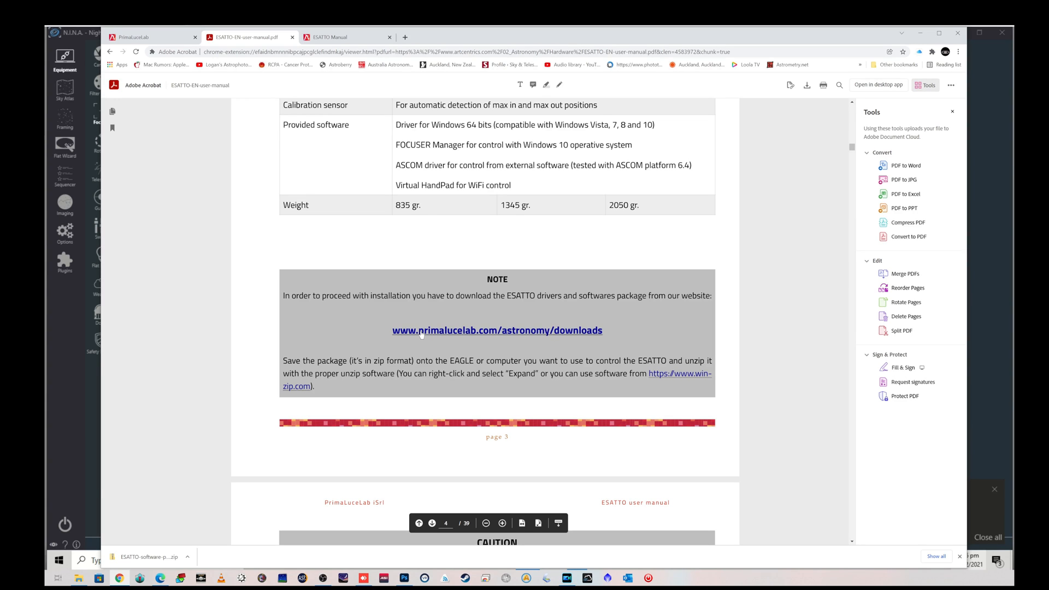
{"action": "mouse_move", "coordinate": [543, 333]}
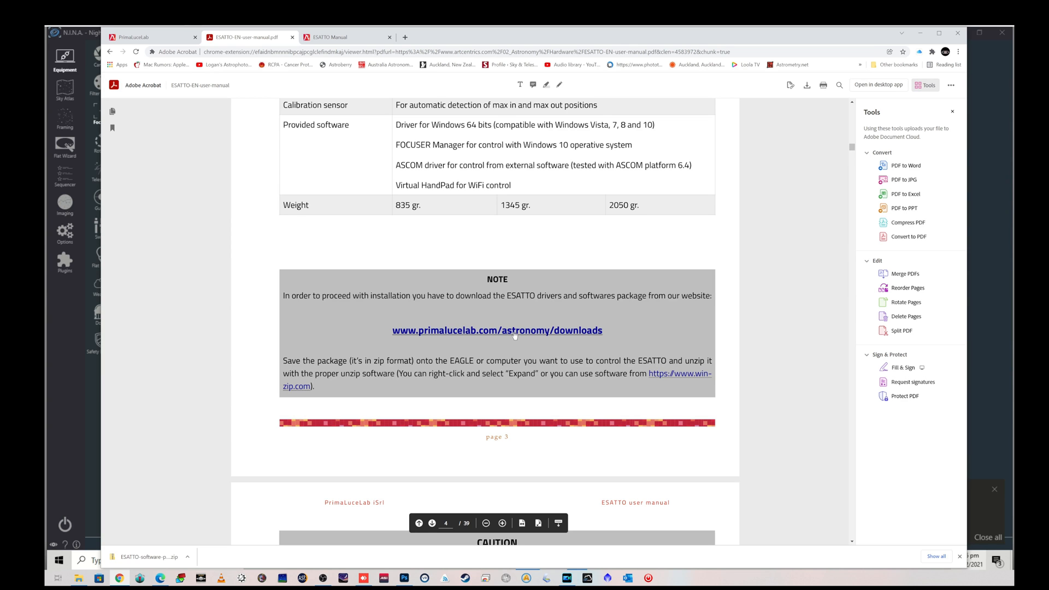
{"action": "left_click", "coordinate": [497, 330]}
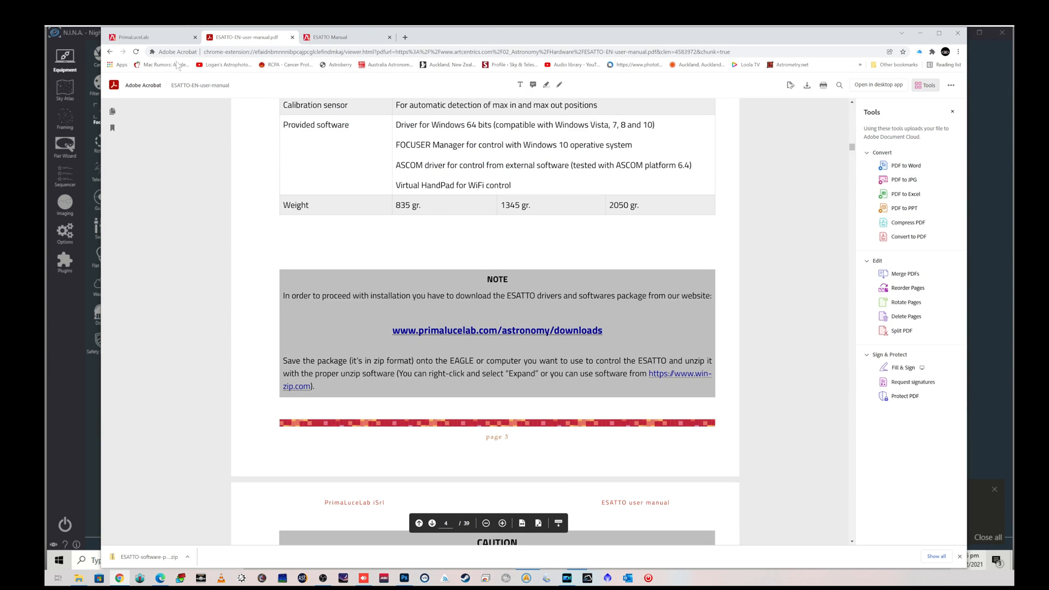
- Scroll the PrimaLuceLab Downloads page to the ESATTO software package 3.0 entry
{"action": "left_click", "coordinate": [147, 36]}
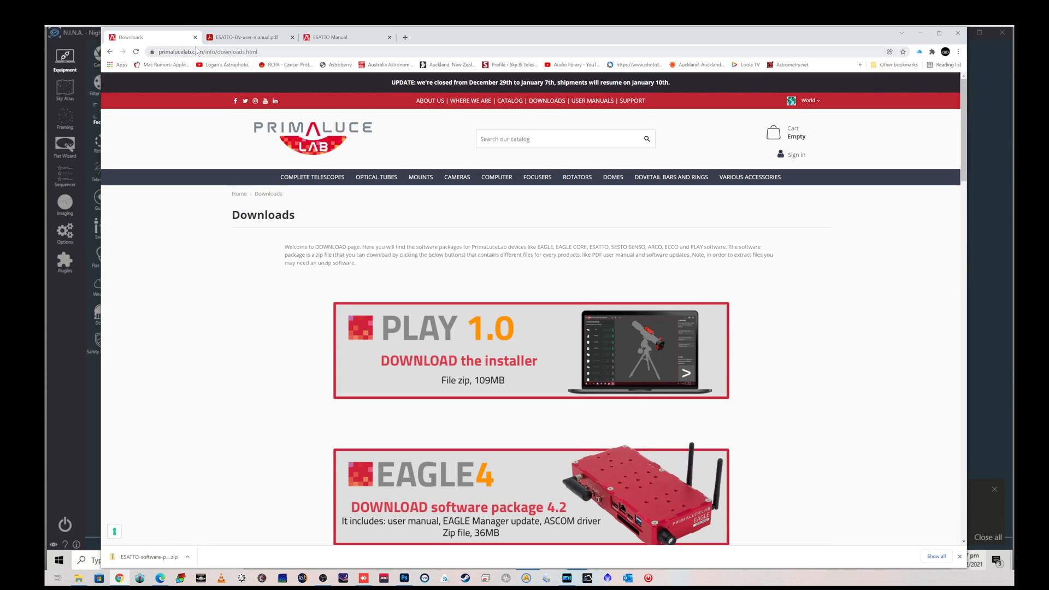
{"action": "mouse_move", "coordinate": [663, 344]}
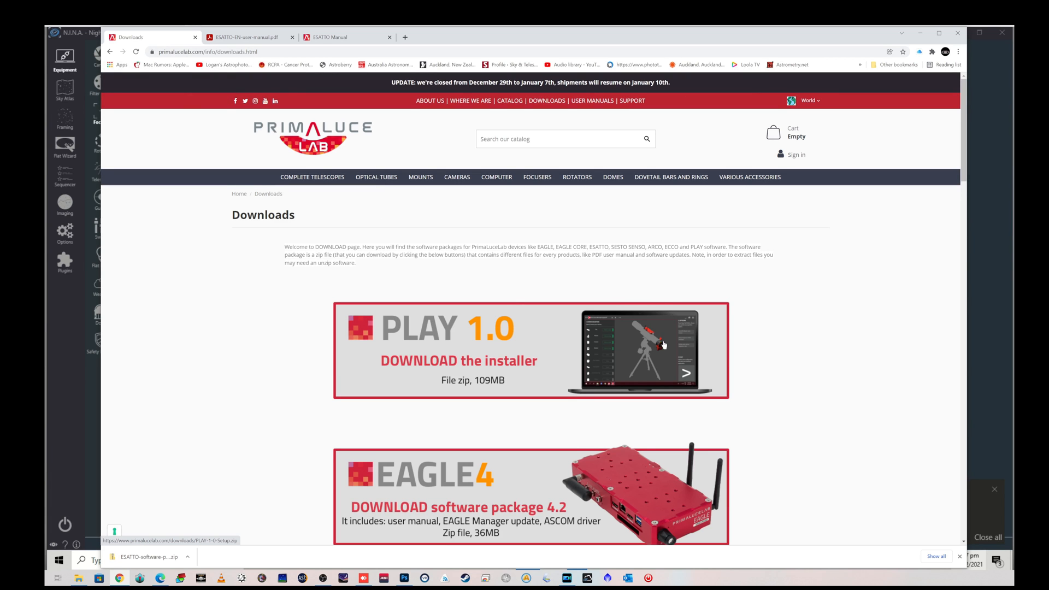
{"action": "scroll", "scroll_direction": "down", "scroll_amount": 3}
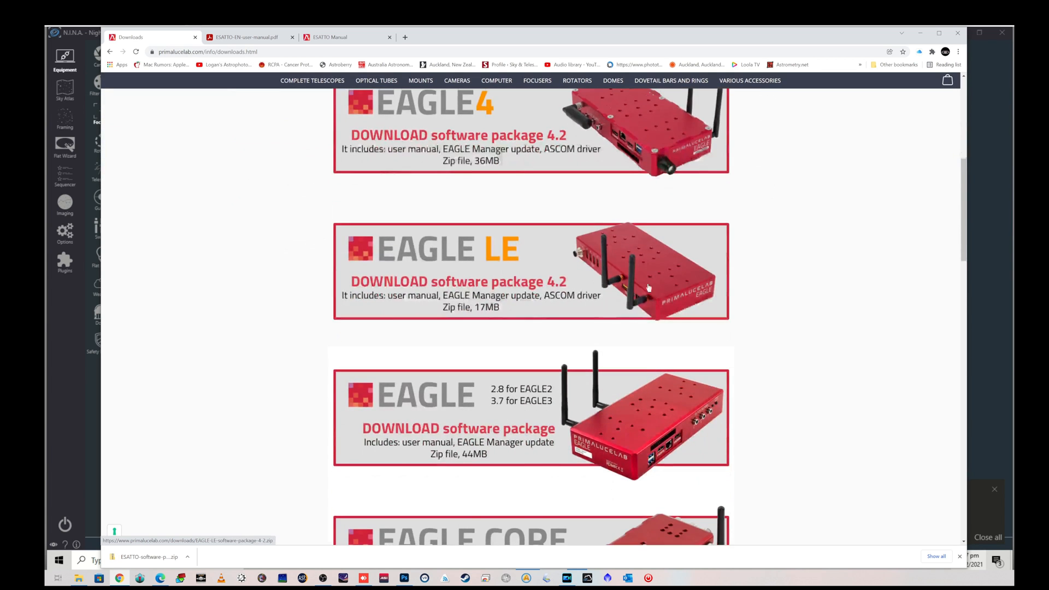
{"action": "scroll", "scroll_direction": "down", "scroll_amount": 3}
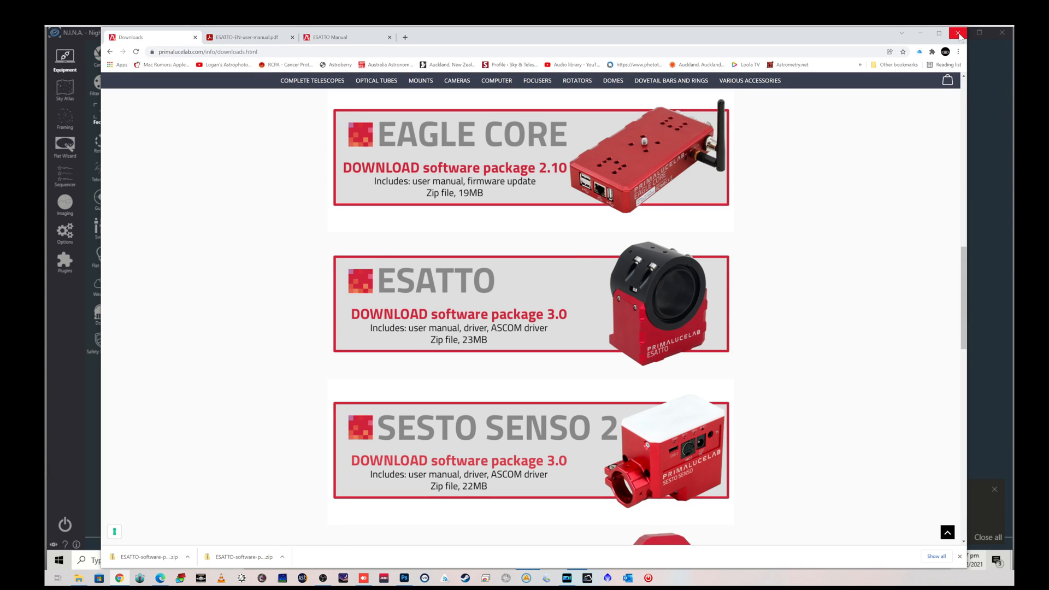
{"action": "mouse_move", "coordinate": [938, 33]}
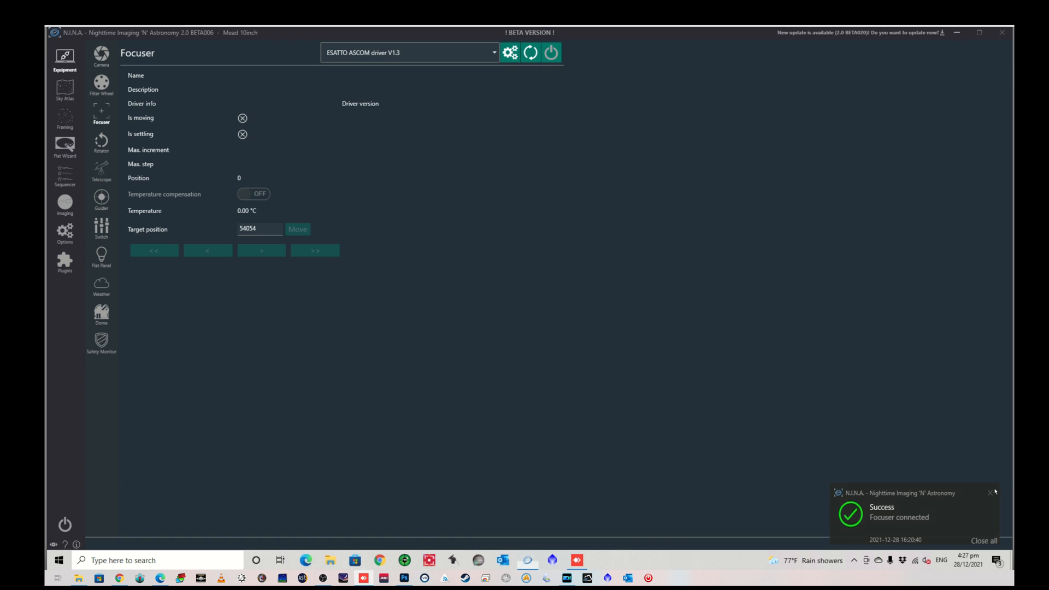
- Dismiss the Focuser connected toast and launch FOCUSER manager v1.3
{"action": "left_click", "coordinate": [990, 493]}
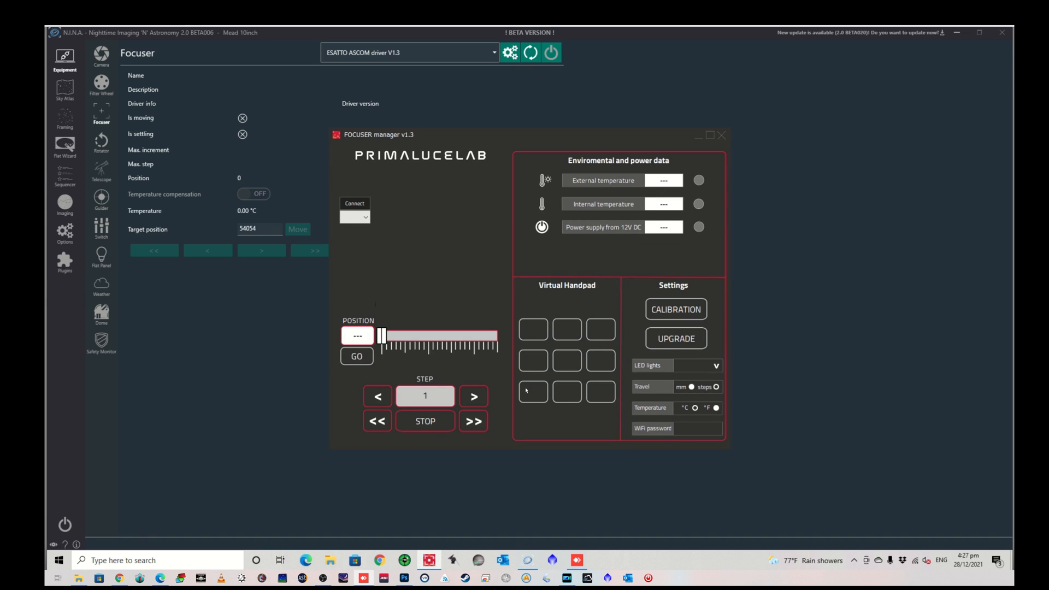
{"action": "left_click", "coordinate": [354, 217]}
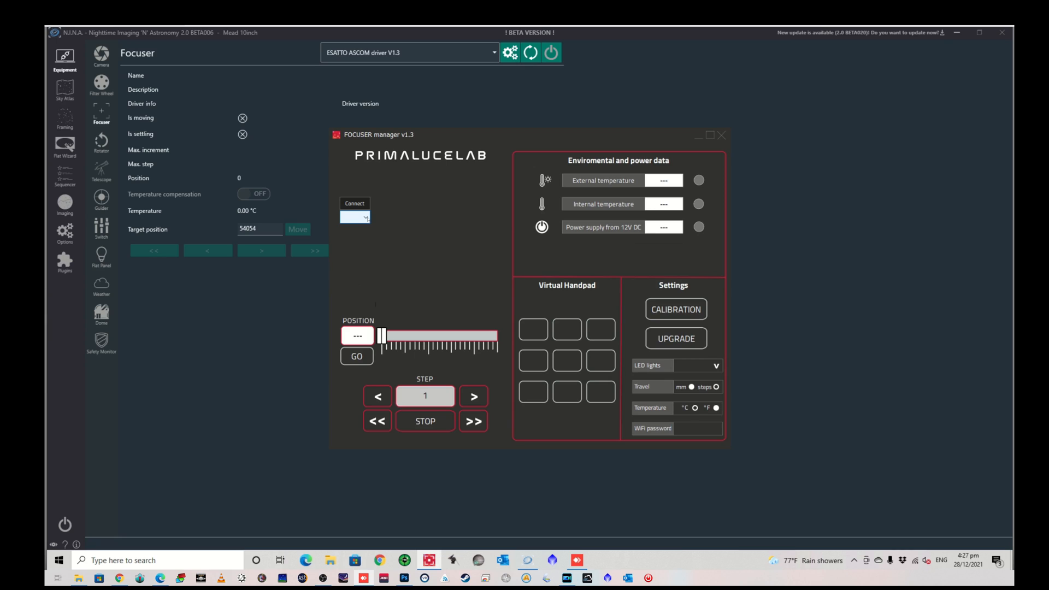
- Connect FOCUSER manager to the ESATTO on COM3, showing position 54054, 29.6 °C and 13.4 V
{"action": "left_click", "coordinate": [355, 217]}
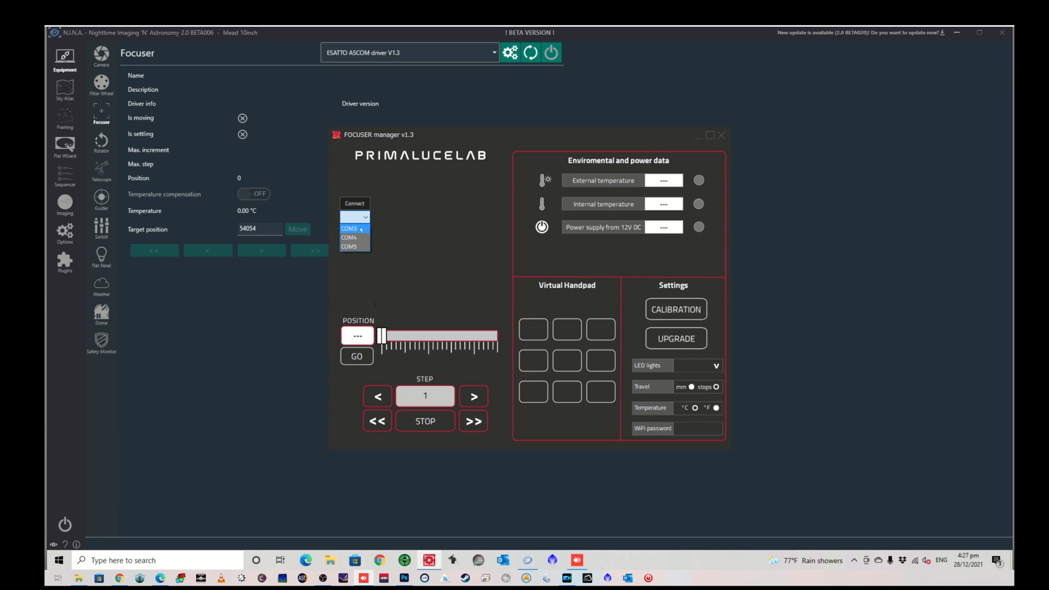
{"action": "left_click", "coordinate": [349, 229]}
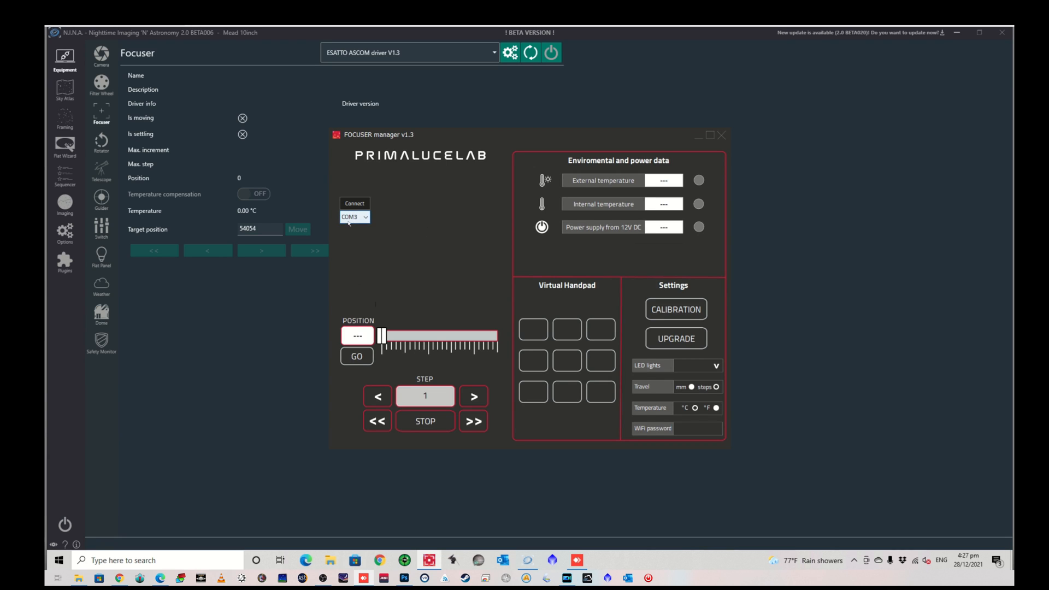
{"action": "left_click", "coordinate": [354, 203]}
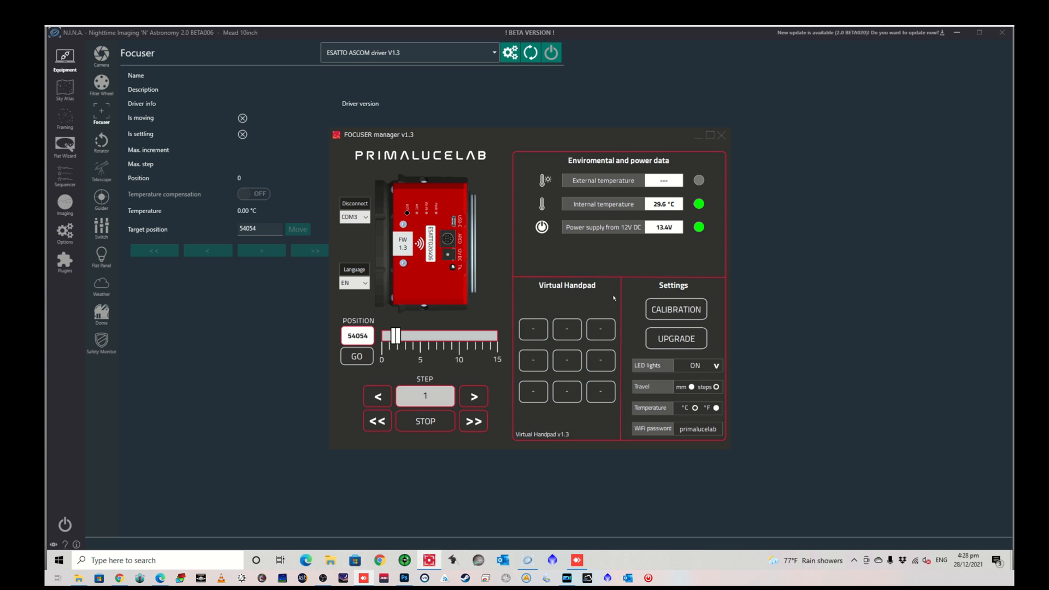
{"action": "mouse_move", "coordinate": [465, 382]}
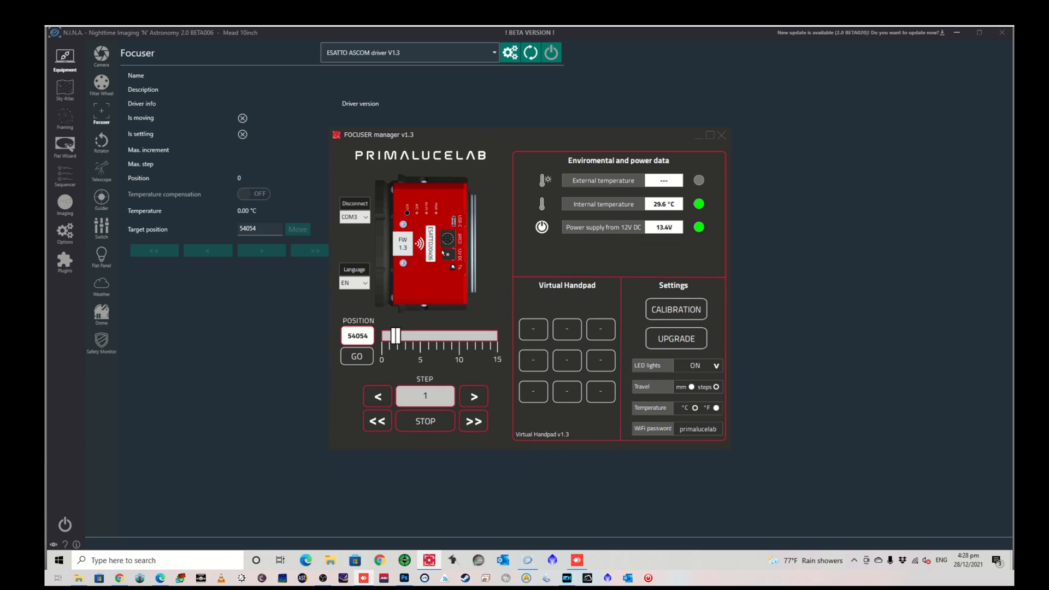
{"action": "mouse_move", "coordinate": [411, 353]}
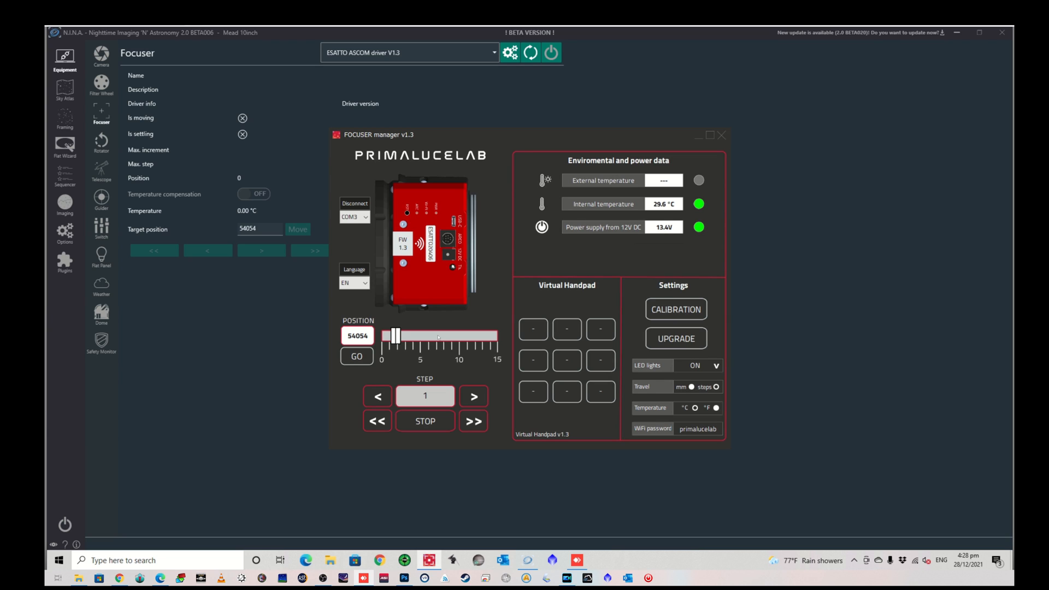
{"action": "mouse_move", "coordinate": [435, 287]}
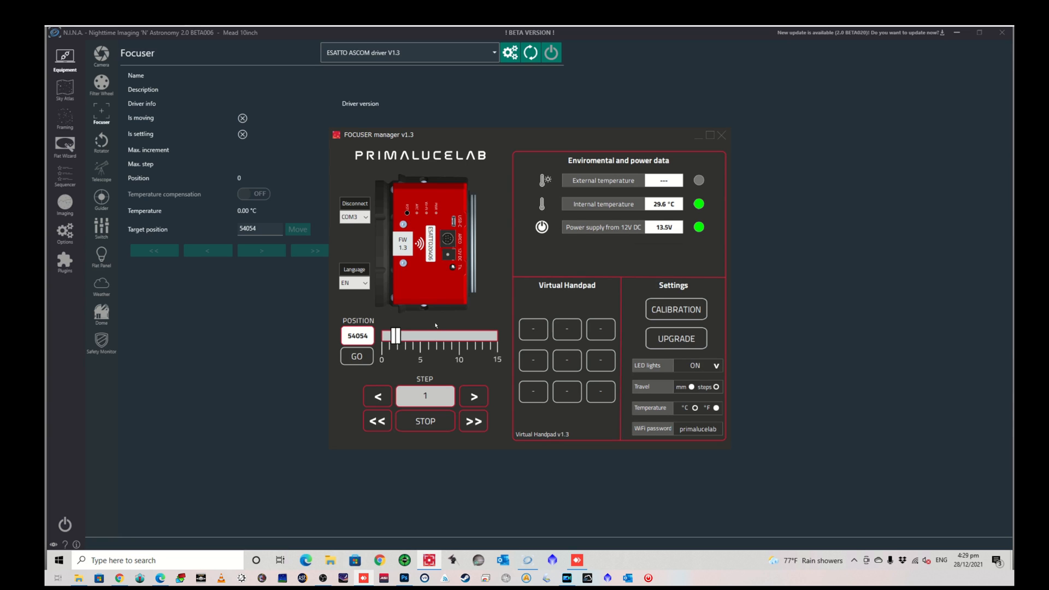
{"action": "mouse_move", "coordinate": [442, 325]}
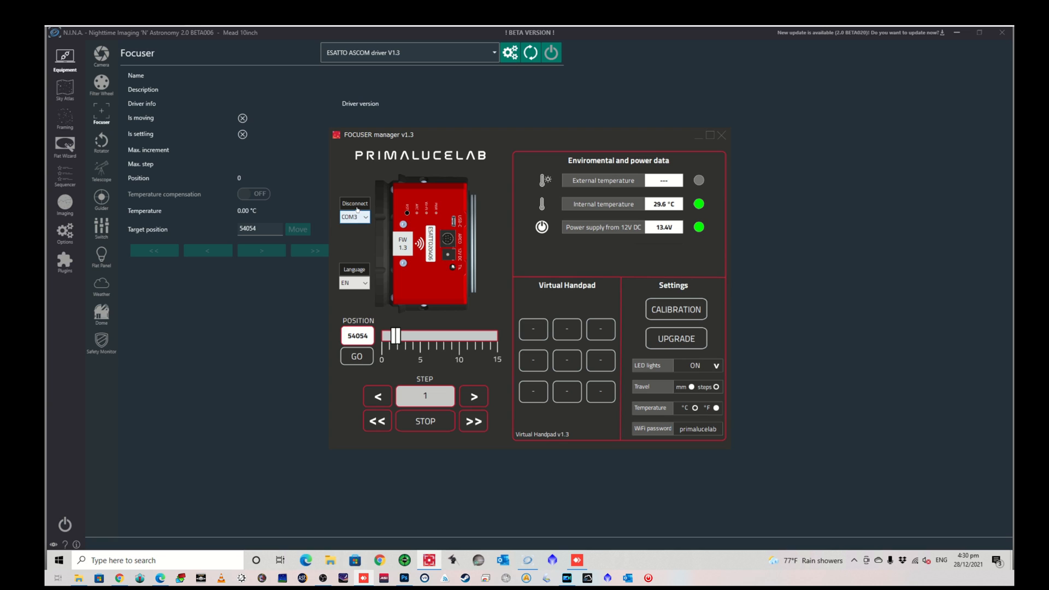
- Disconnect the ESATTO and close the FOCUSER manager window
{"action": "left_click", "coordinate": [354, 203]}
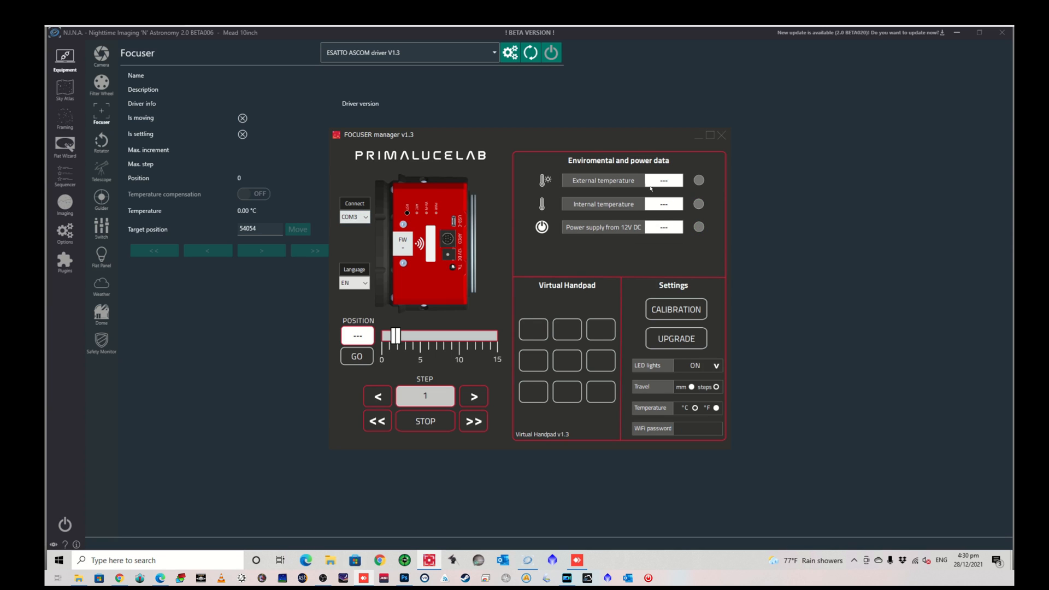
{"action": "left_click", "coordinate": [723, 135]}
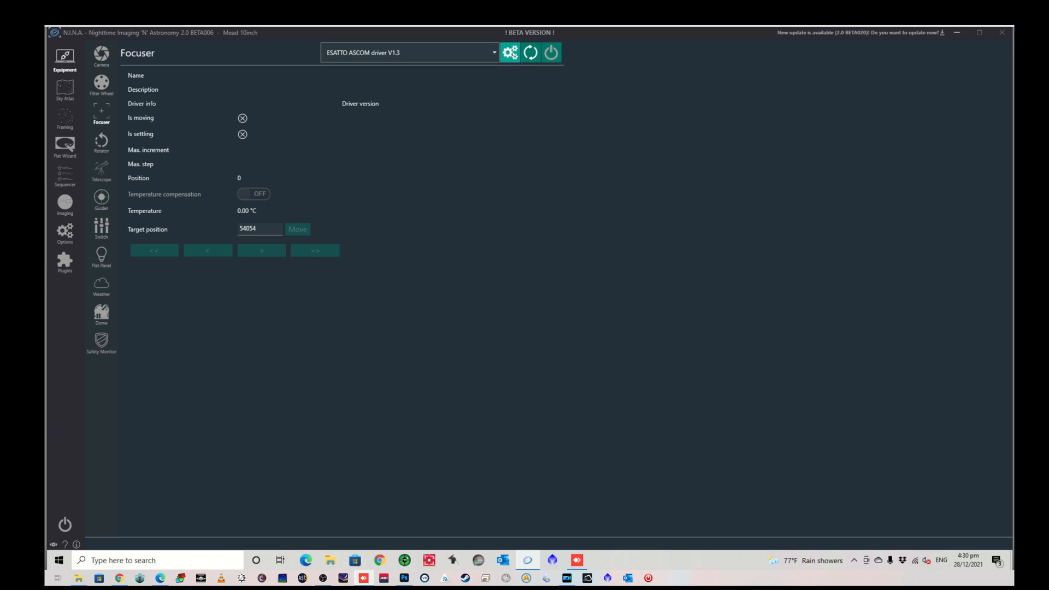
{"action": "mouse_move", "coordinate": [509, 52]}
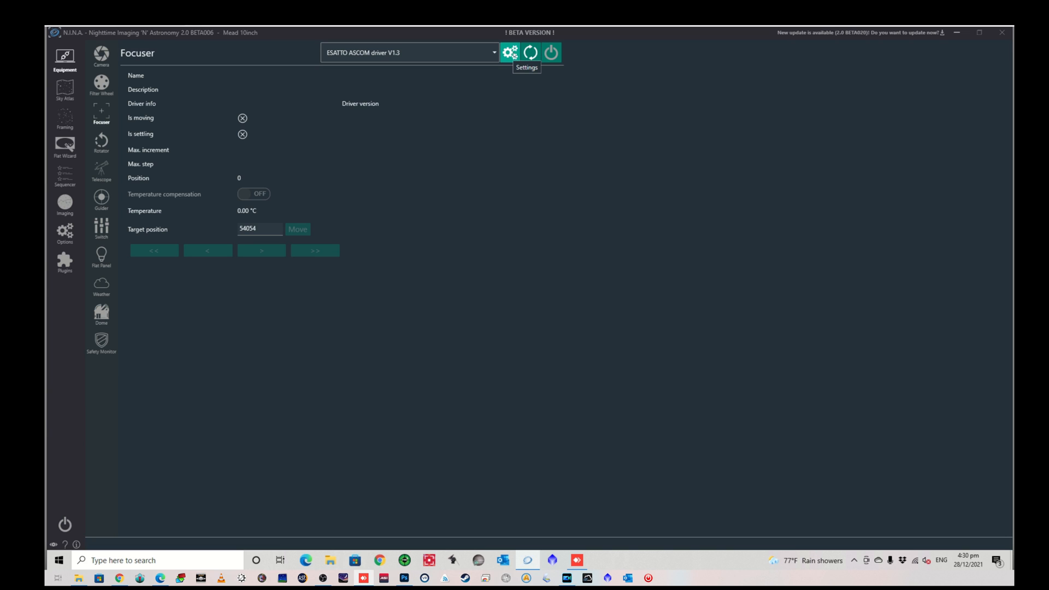
- Confirm COM3 as the Comm Port in the Esatto Setup dialog
{"action": "left_click", "coordinate": [510, 53]}
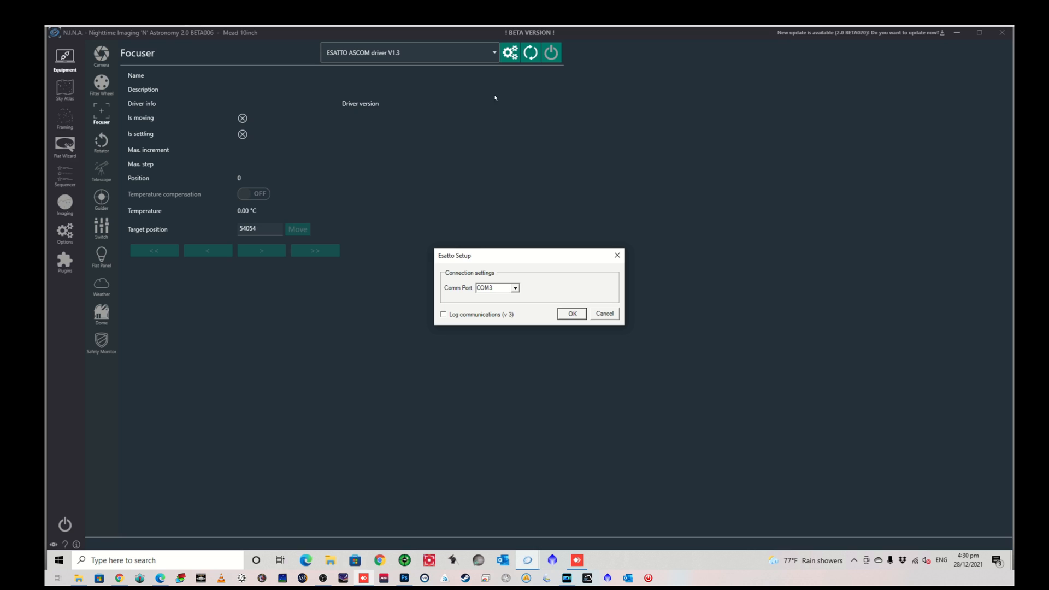
{"action": "left_click", "coordinate": [514, 287]}
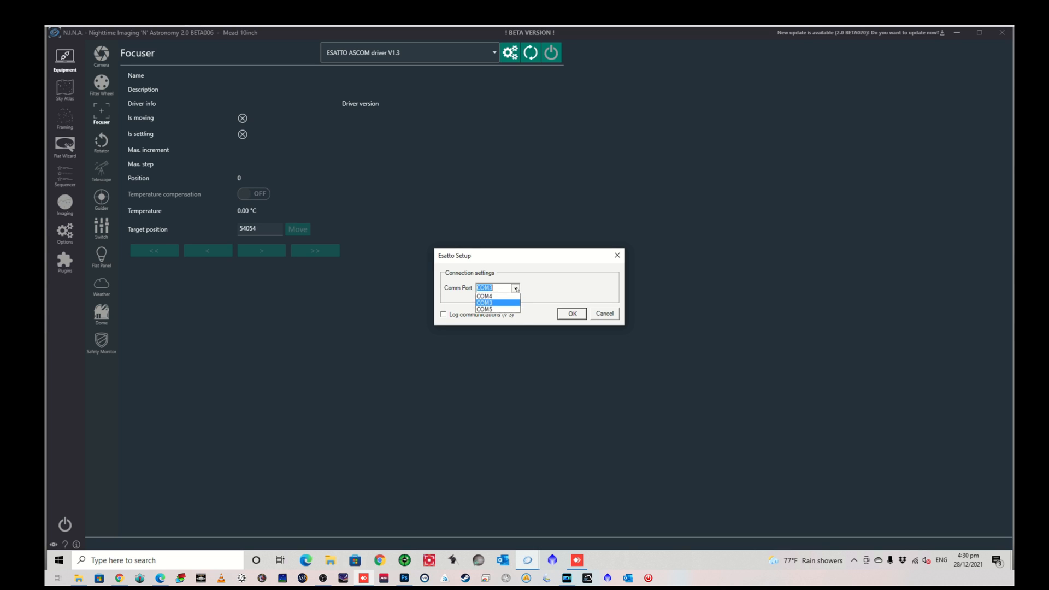
{"action": "left_click", "coordinate": [514, 288]}
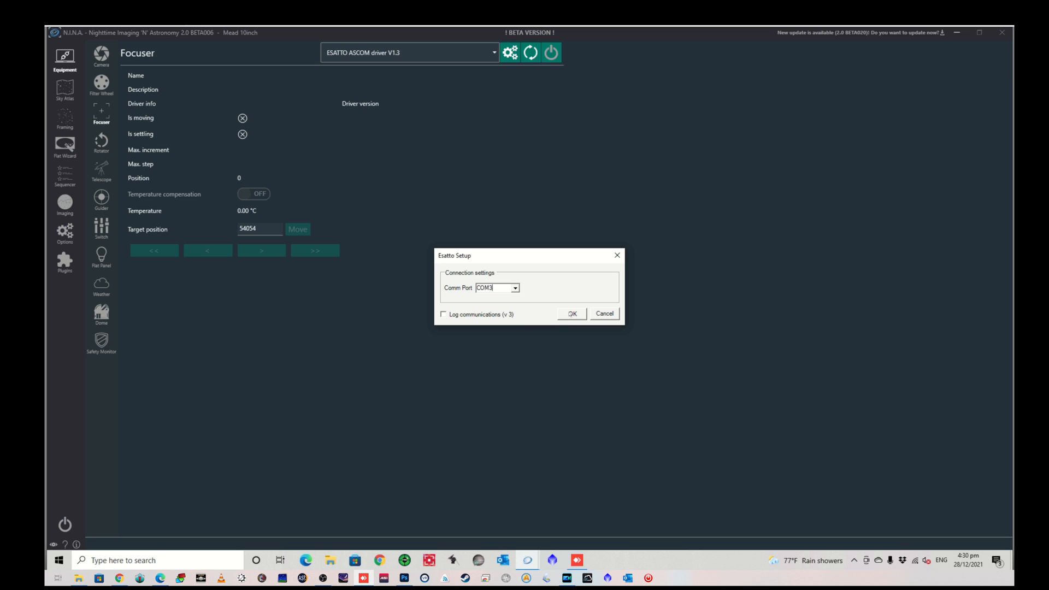
{"action": "left_click", "coordinate": [571, 313]}
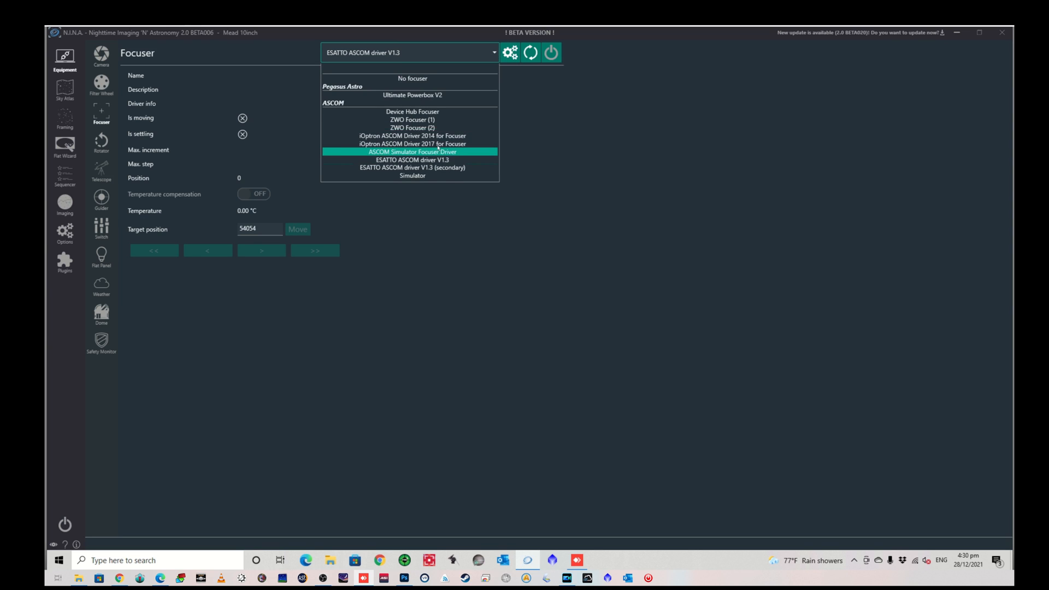
{"action": "mouse_move", "coordinate": [411, 143]}
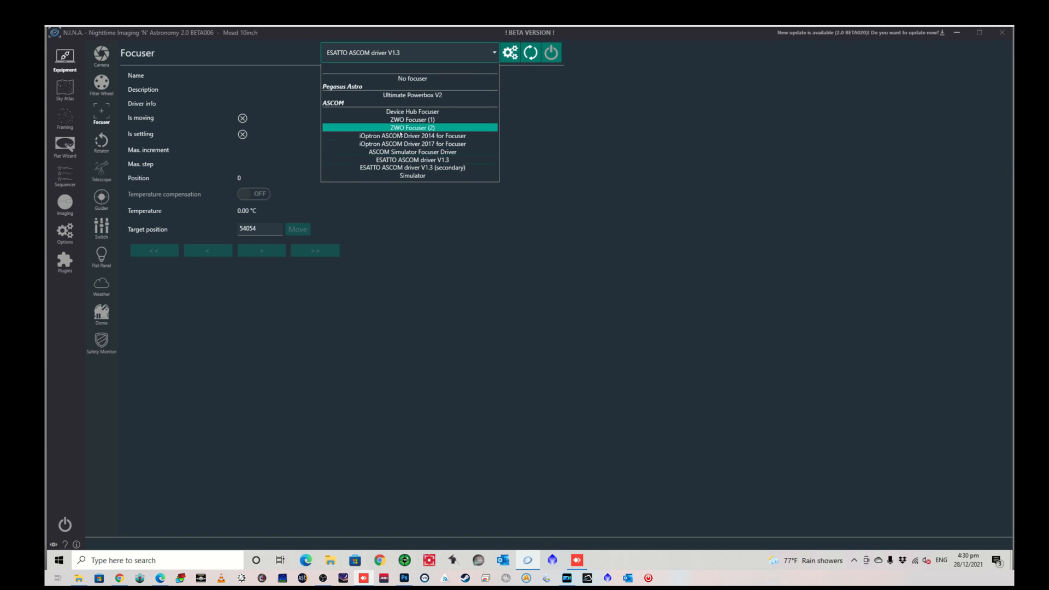
{"action": "mouse_move", "coordinate": [411, 119]}
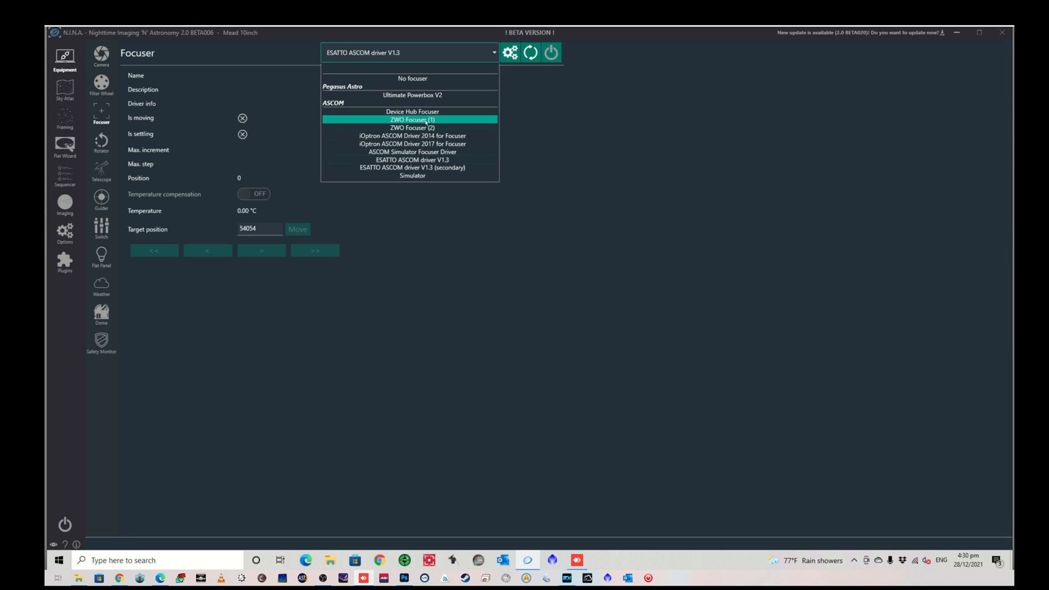
{"action": "mouse_move", "coordinate": [412, 143]}
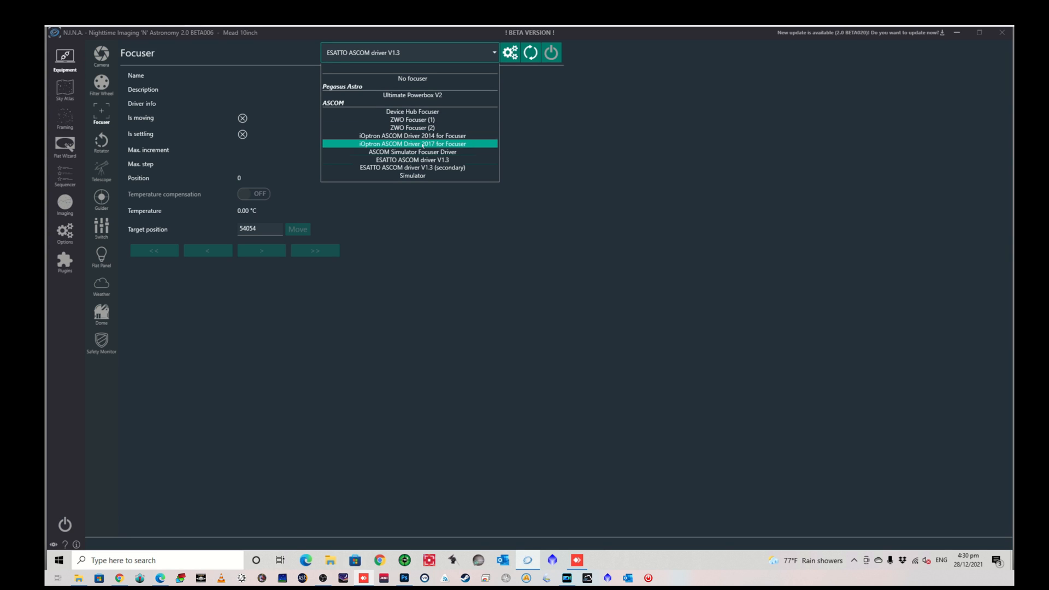
{"action": "mouse_move", "coordinate": [412, 158]}
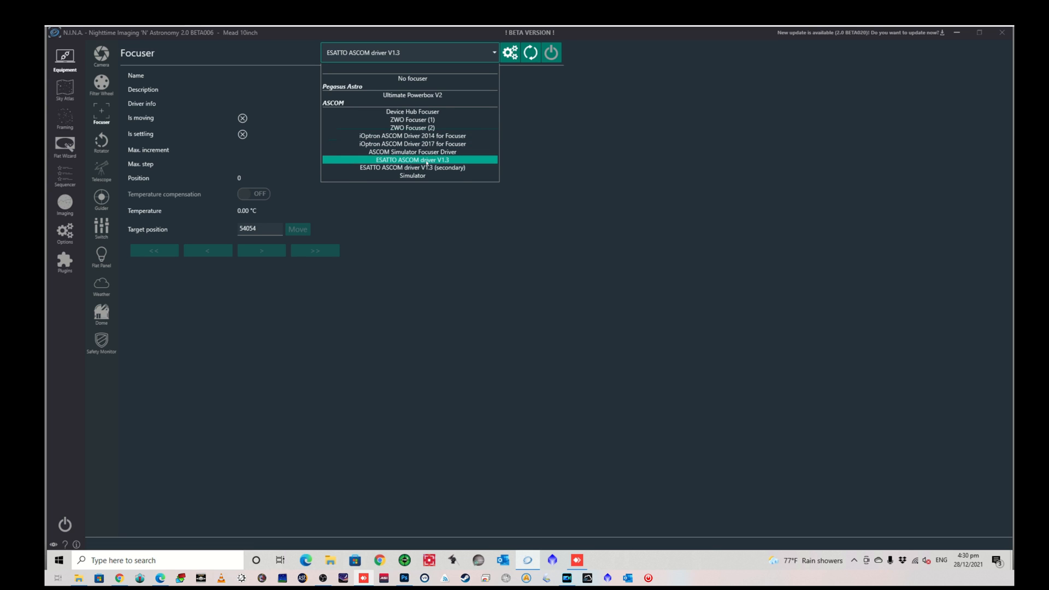
{"action": "mouse_move", "coordinate": [444, 161]}
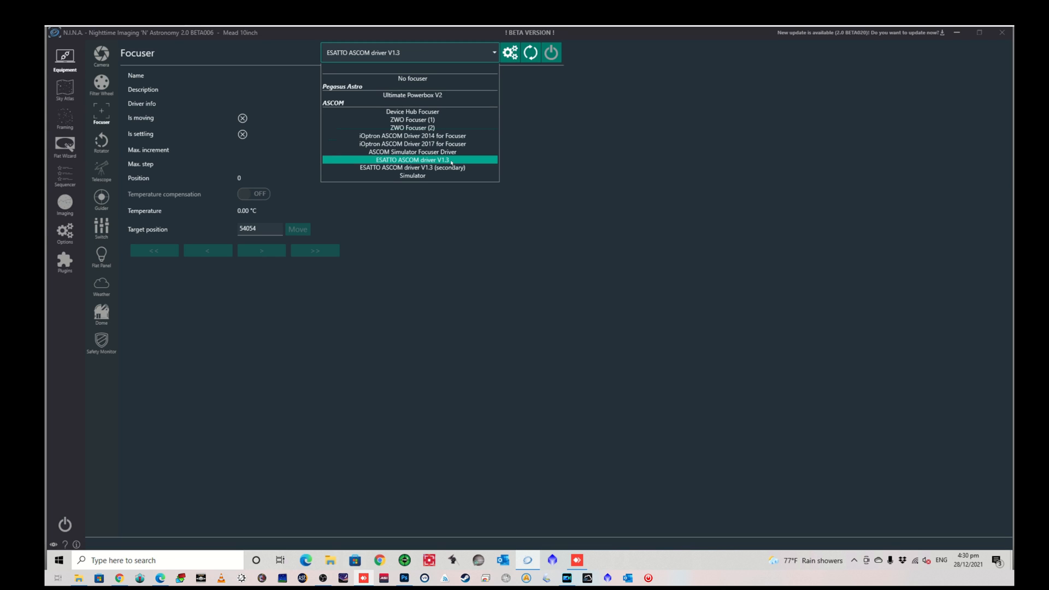
{"action": "mouse_move", "coordinate": [412, 167]}
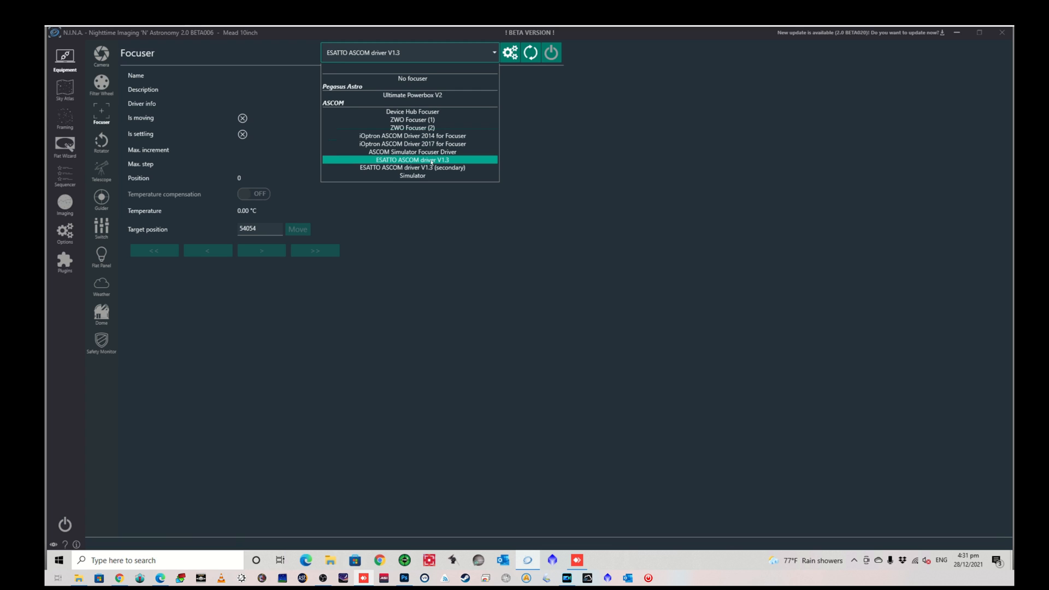
{"action": "left_click", "coordinate": [412, 159]}
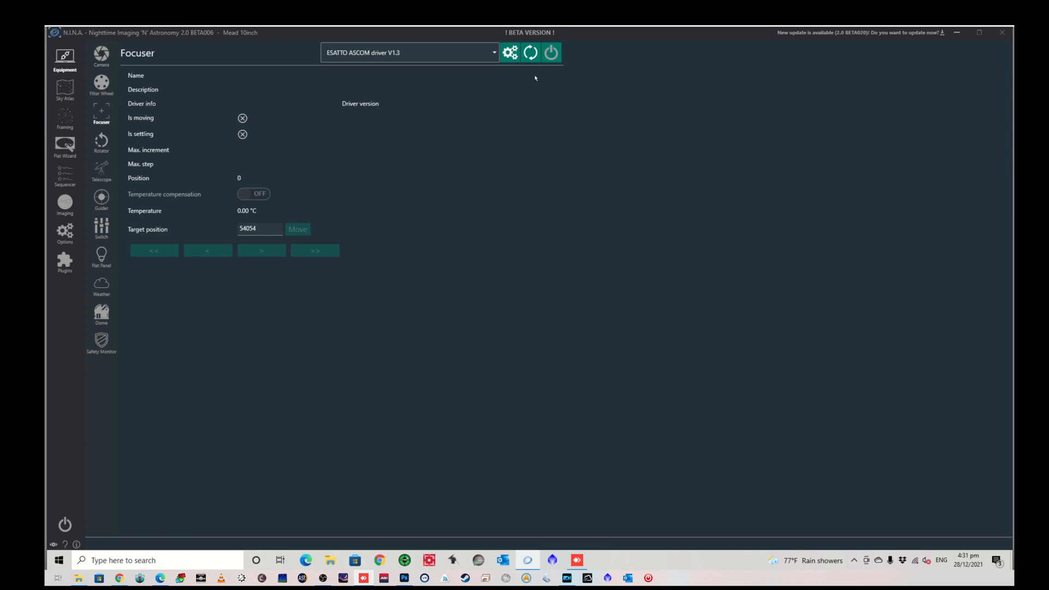
- Connect the ESATTO focuser in N.I.N.A., showing position 54054 and max step 439000
{"action": "left_click", "coordinate": [550, 53]}
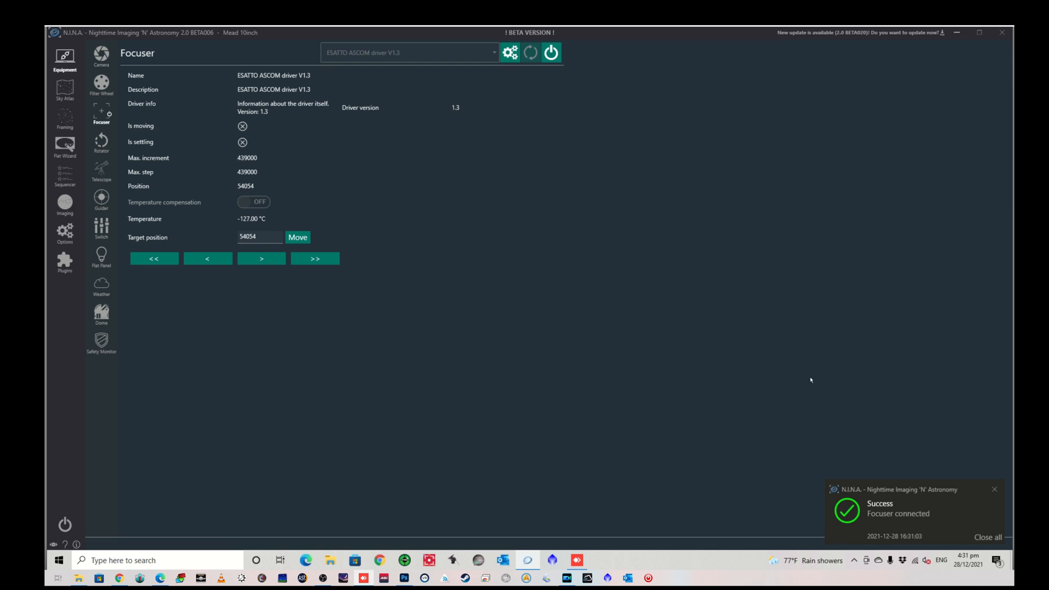
{"action": "mouse_move", "coordinate": [209, 193]}
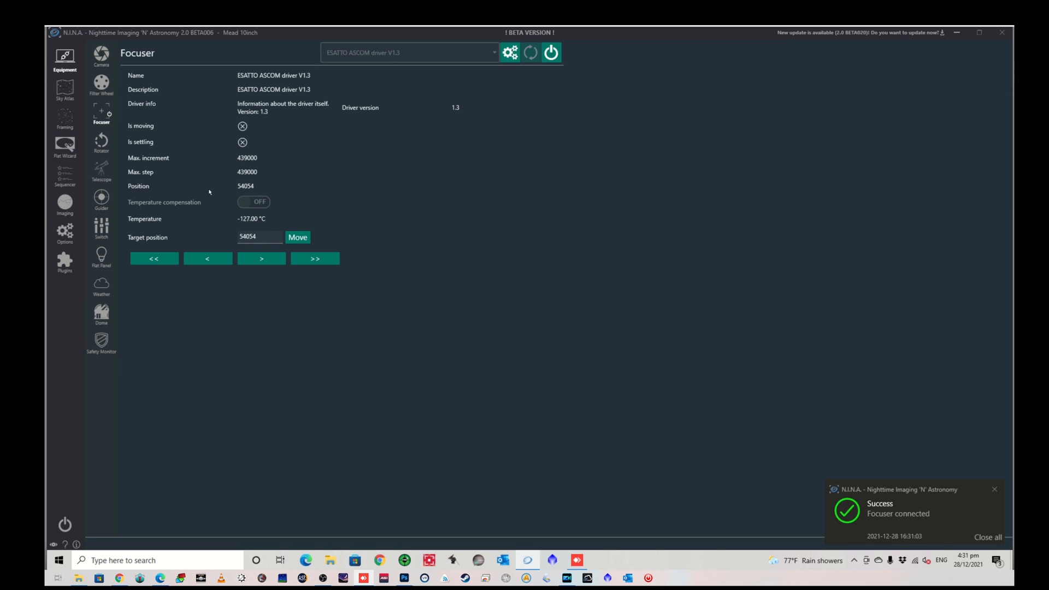
{"action": "mouse_move", "coordinate": [252, 193]}
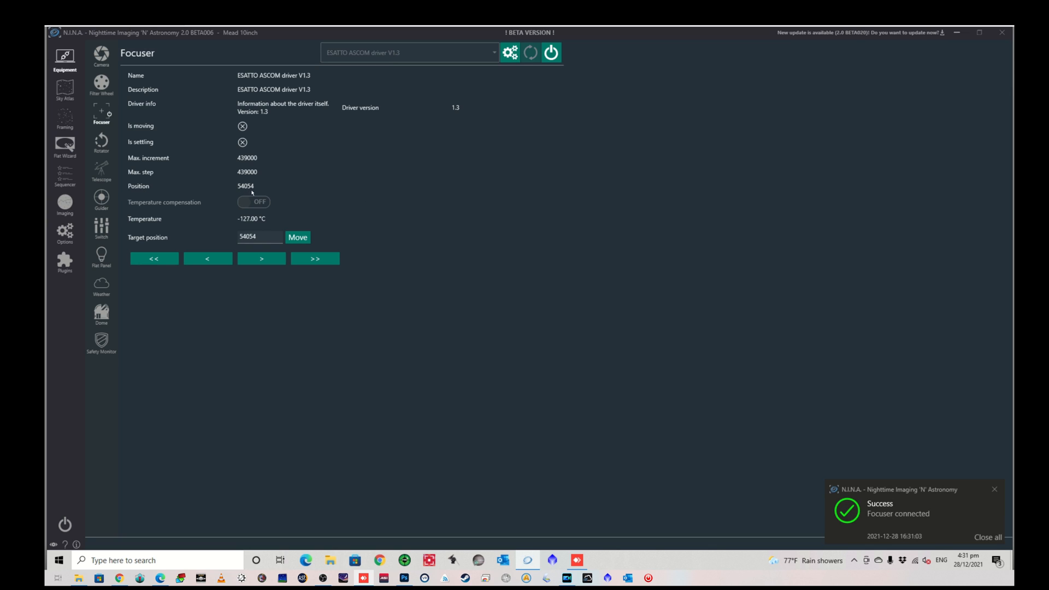
{"action": "mouse_move", "coordinate": [263, 233]}
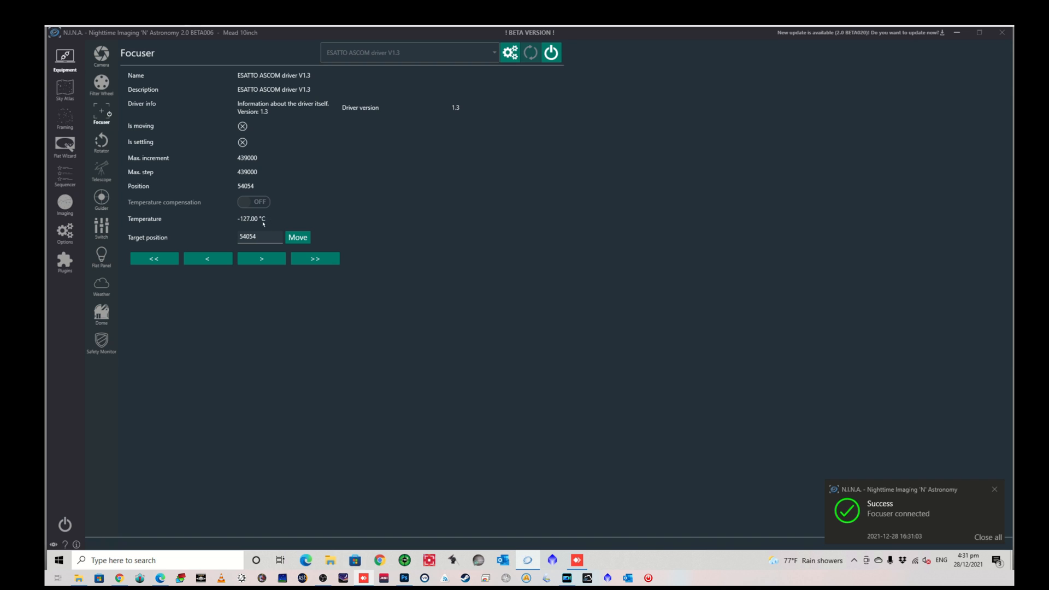
{"action": "mouse_move", "coordinate": [238, 220]}
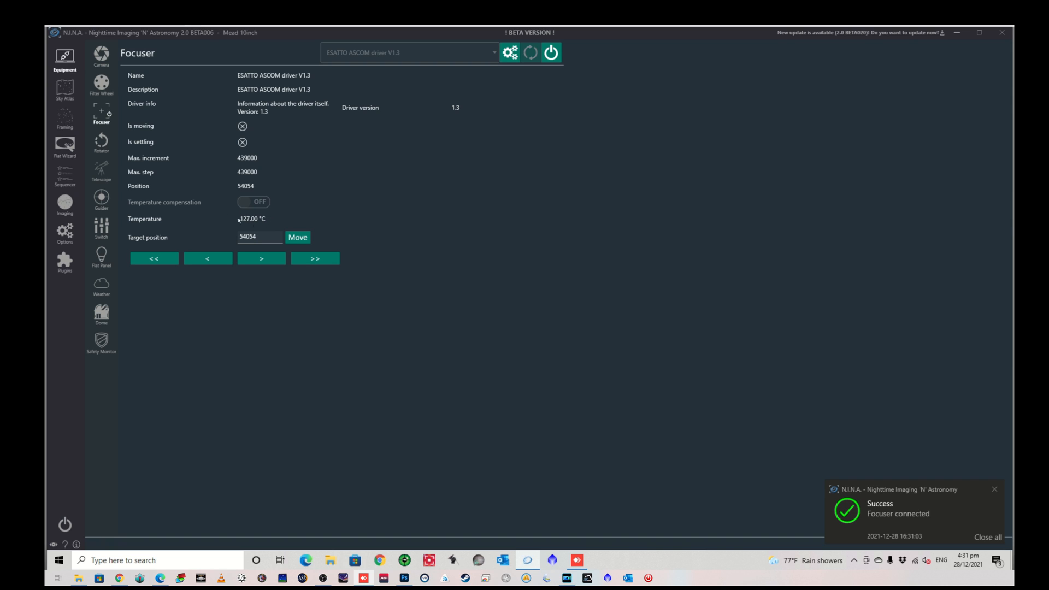
{"action": "mouse_move", "coordinate": [267, 214]}
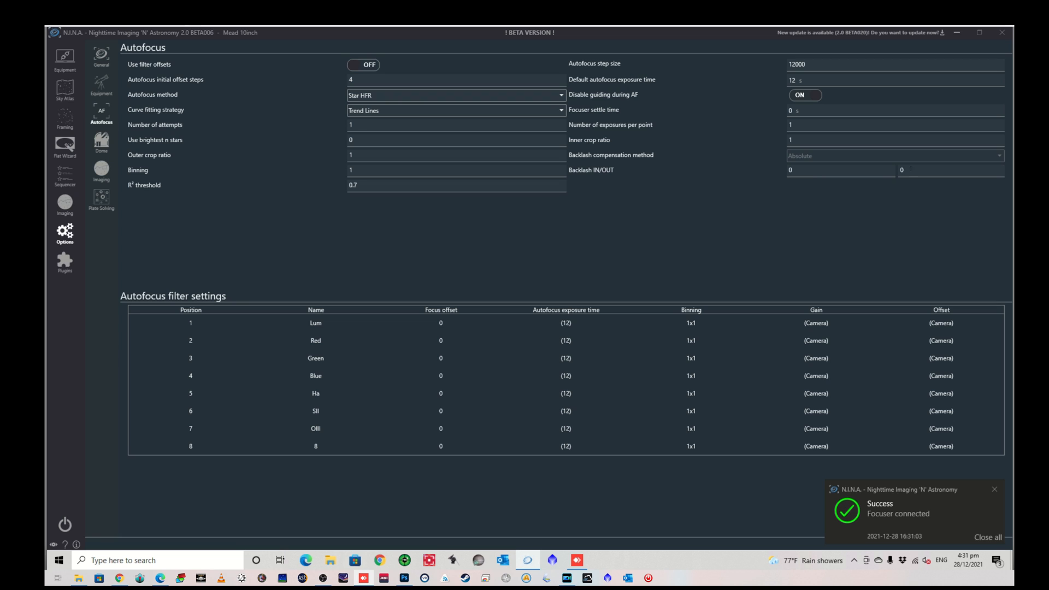
{"action": "mouse_move", "coordinate": [799, 191]}
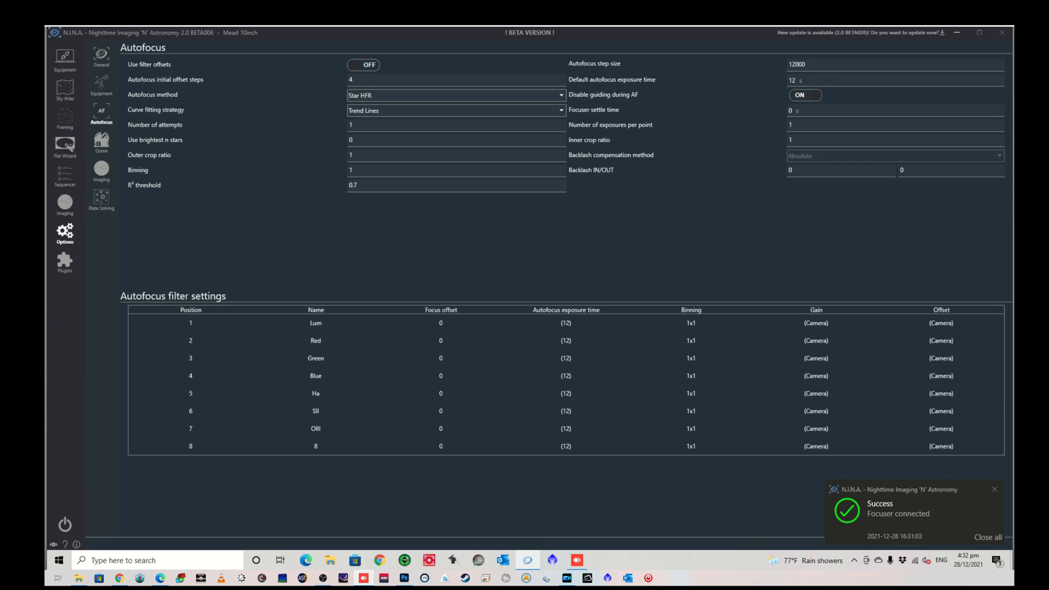
{"action": "mouse_move", "coordinate": [694, 218]}
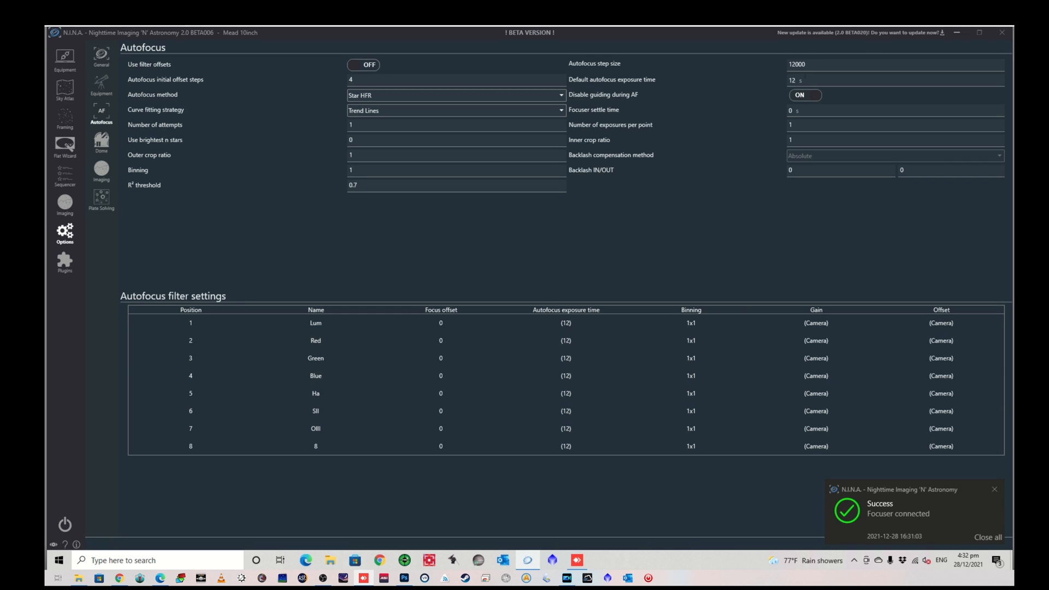
{"action": "mouse_move", "coordinate": [741, 112]}
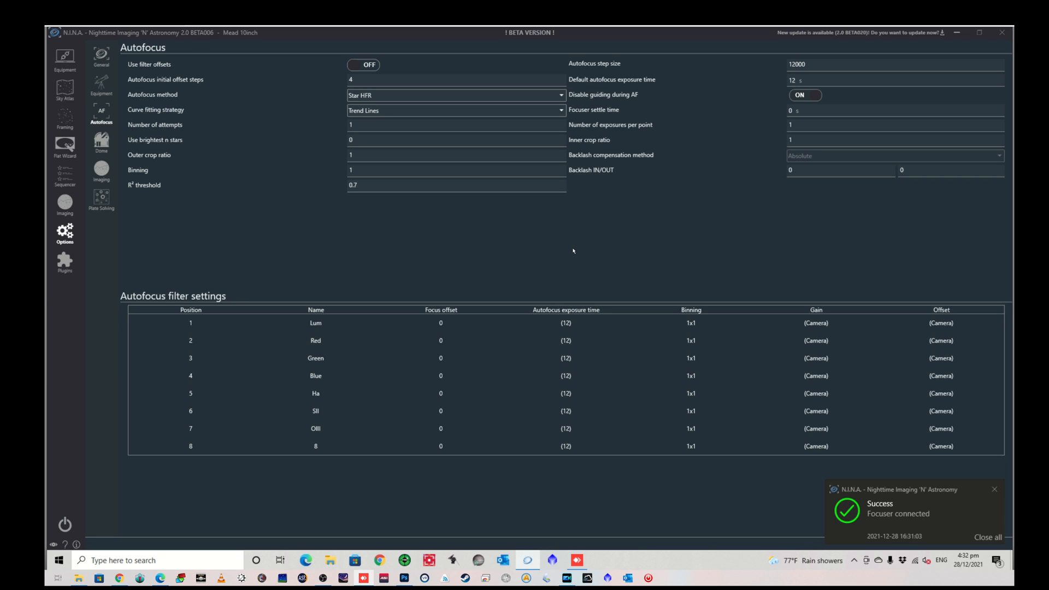
{"action": "mouse_move", "coordinate": [615, 278]}
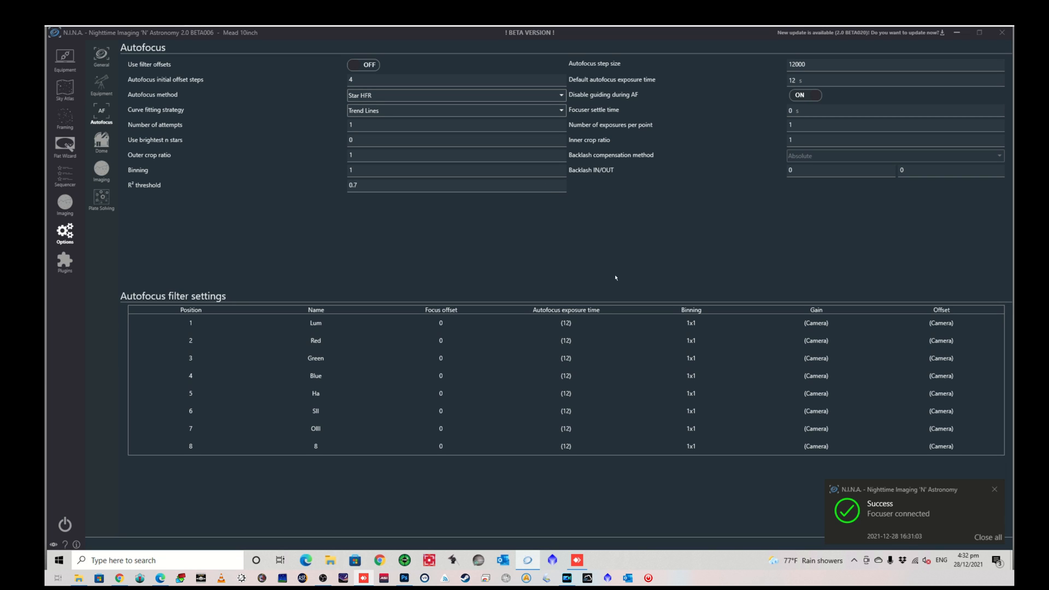
{"action": "mouse_move", "coordinate": [632, 268]}
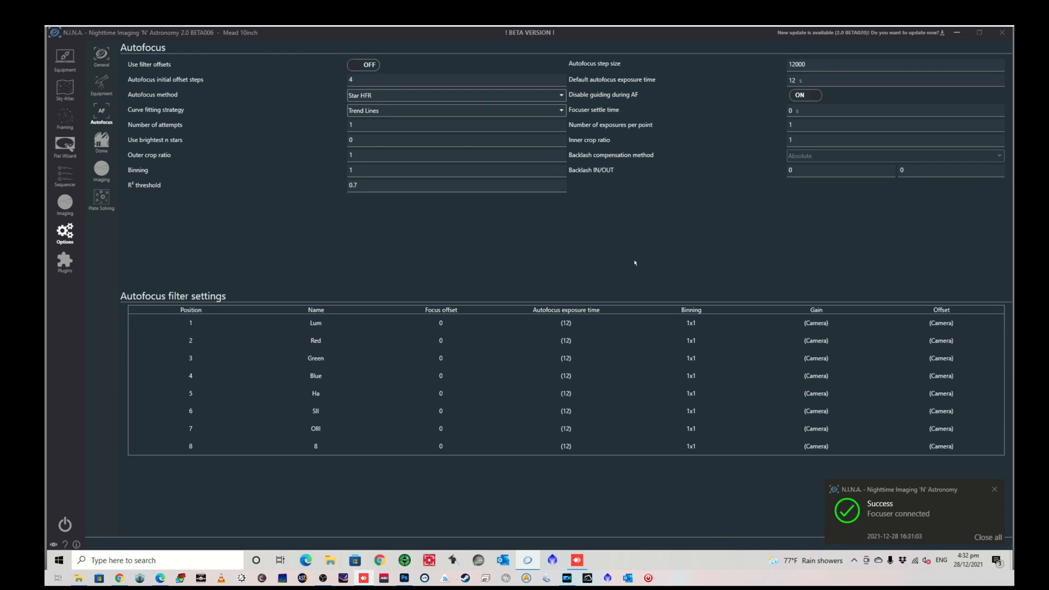
{"action": "mouse_move", "coordinate": [634, 257]}
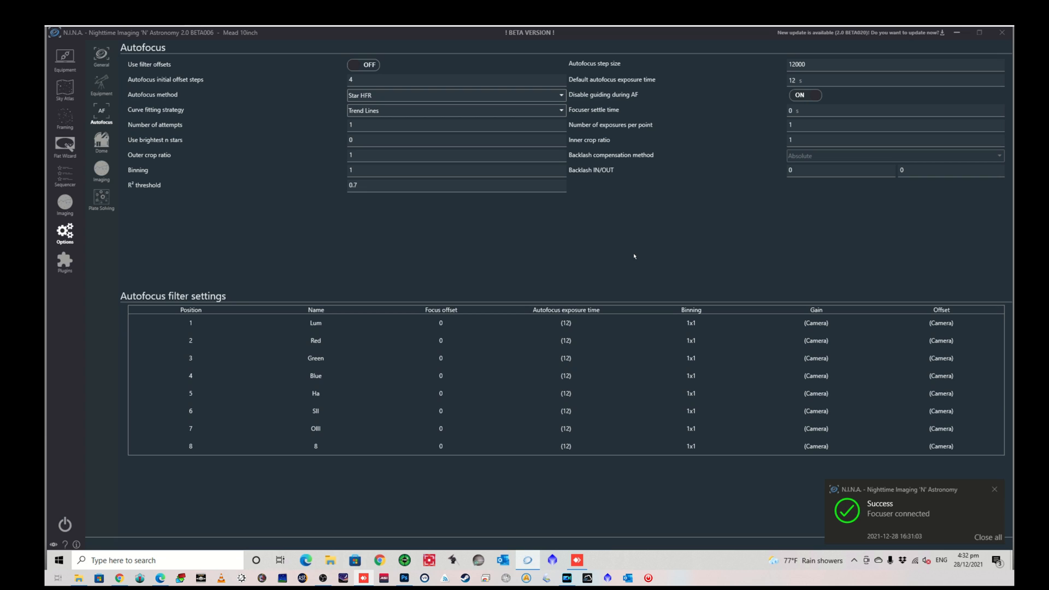
{"action": "mouse_move", "coordinate": [616, 222]}
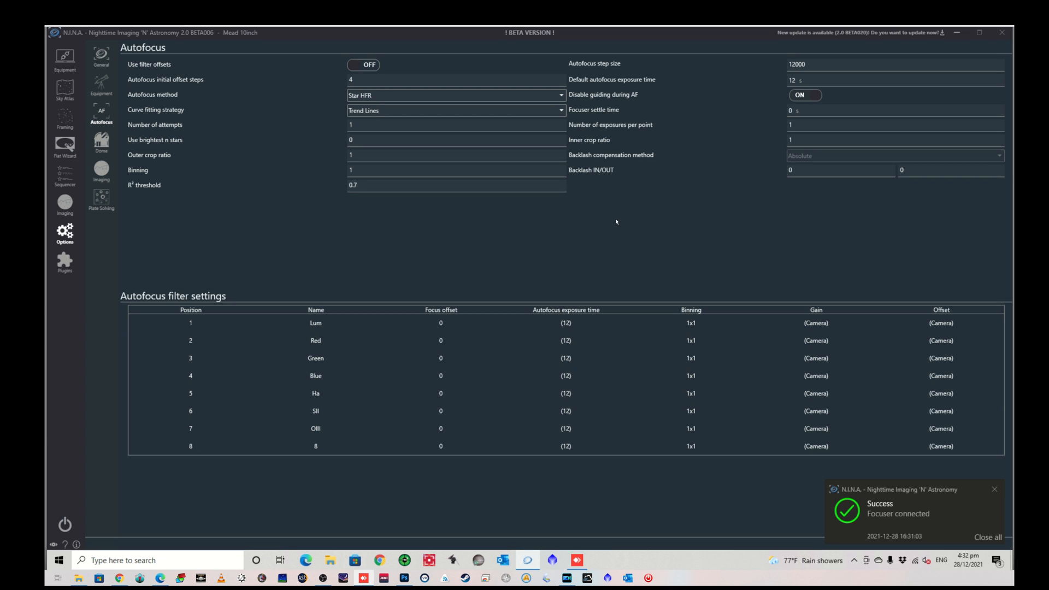
{"action": "mouse_move", "coordinate": [604, 235]}
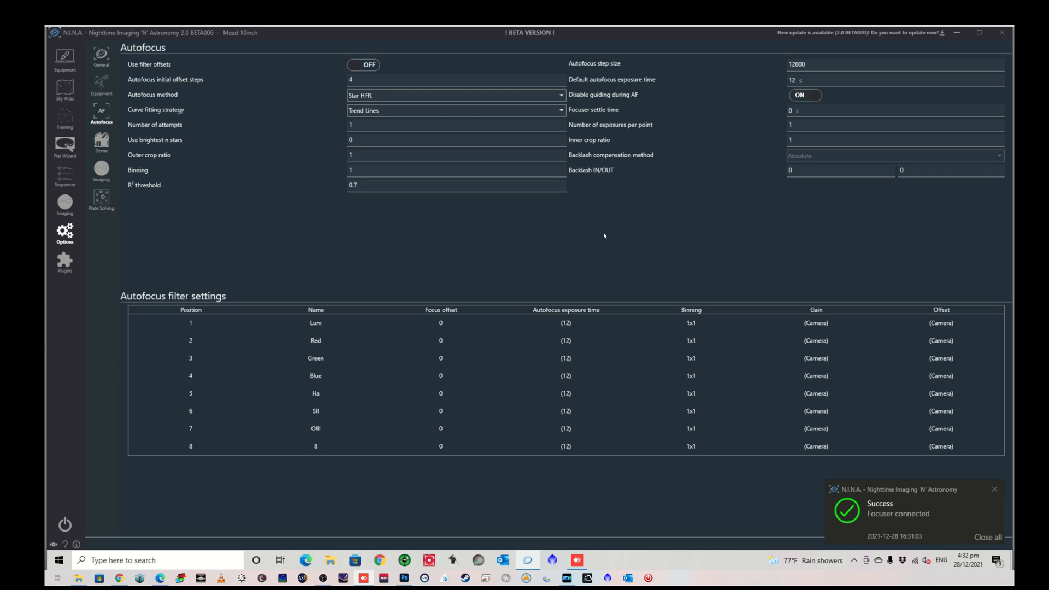